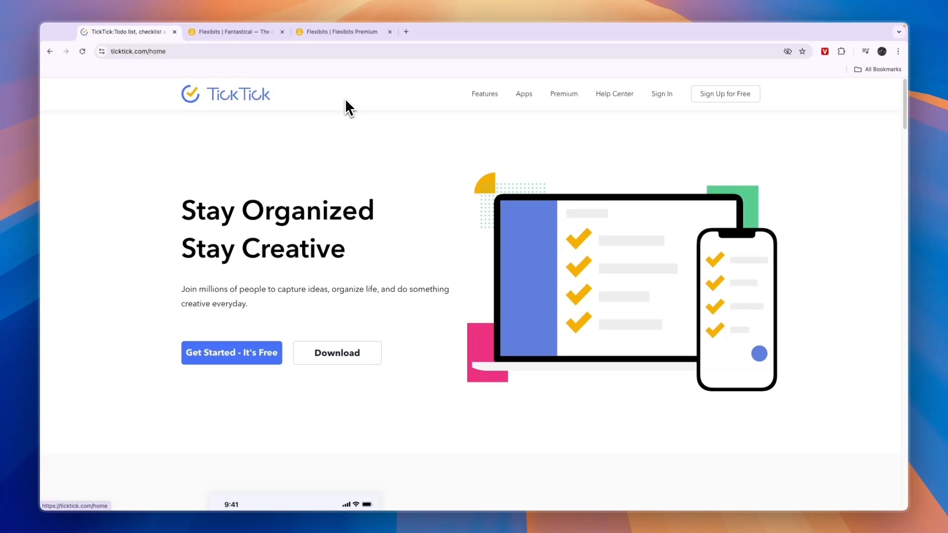
Step: Switch from the TickTick homepage to the Flexibits | Fantastical tab
{"action": "left_click", "coordinate": [236, 32]}
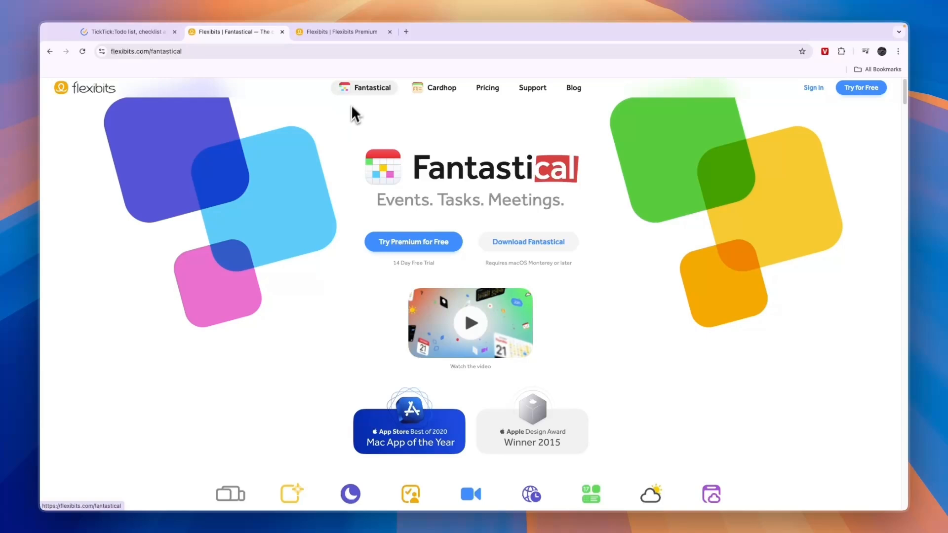
{"action": "mouse_move", "coordinate": [132, 97]}
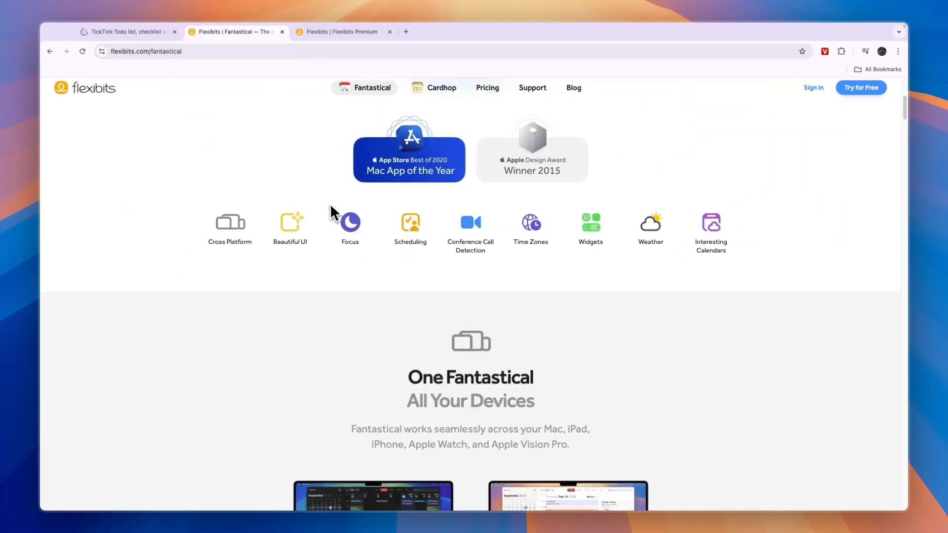
Step: Scroll to 'One Fantastical All Your Devices' and cycle previews from Vision Pro to Apple Watch
{"action": "scroll", "scroll_direction": "down", "scroll_amount": 3}
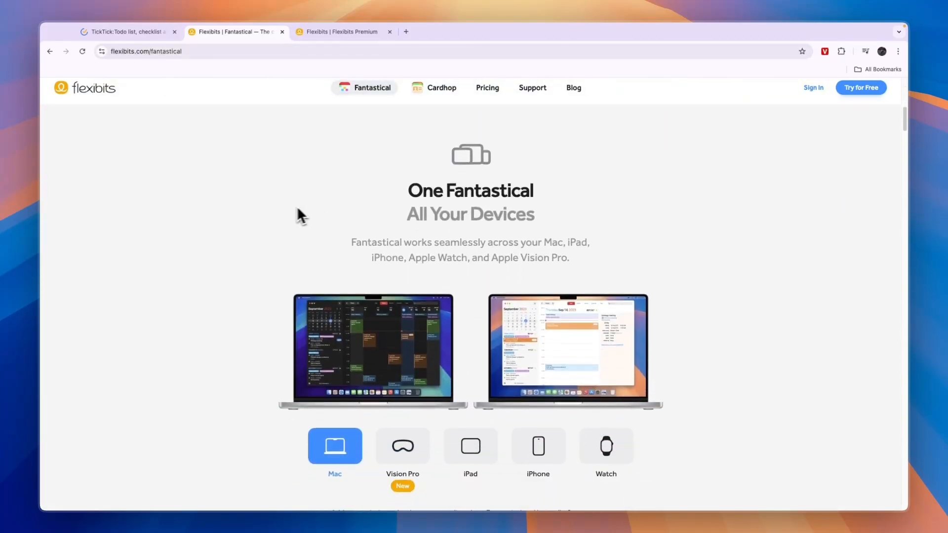
{"action": "scroll", "scroll_direction": "down", "scroll_amount": 3}
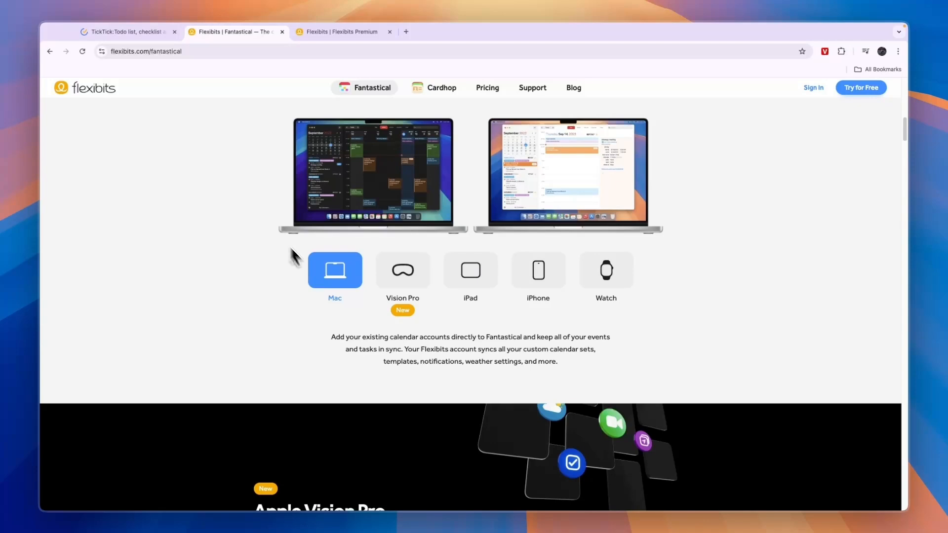
{"action": "left_click", "coordinate": [402, 269]}
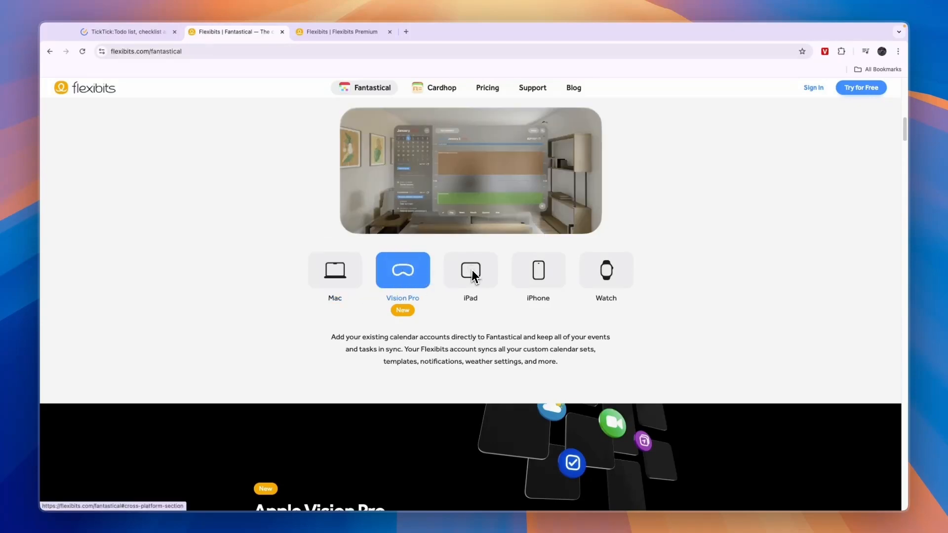
{"action": "left_click", "coordinate": [606, 270]}
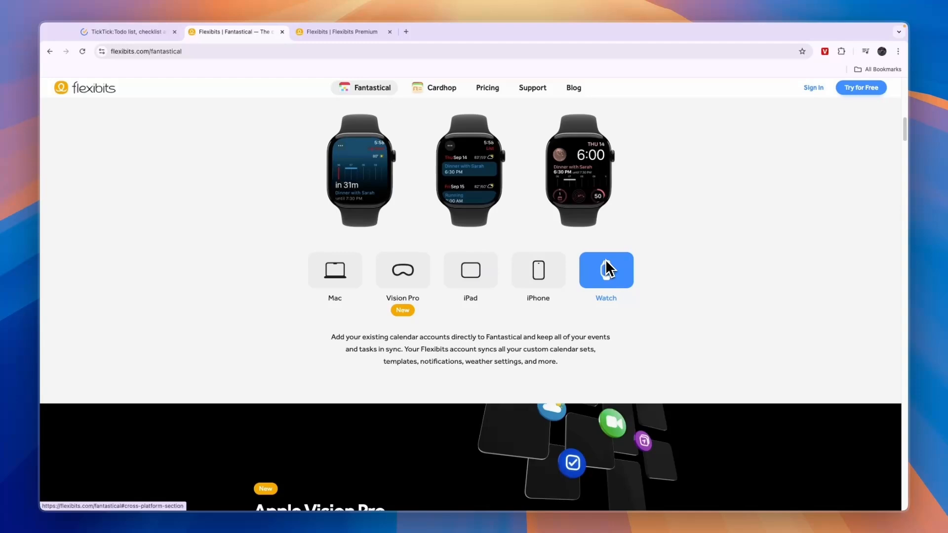
{"action": "mouse_move", "coordinate": [215, 242]}
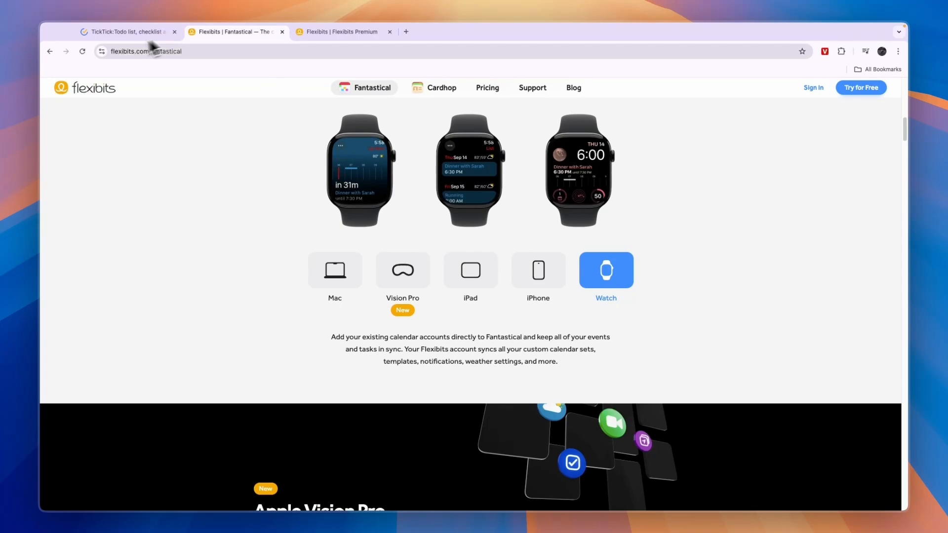
{"action": "left_click", "coordinate": [124, 31]}
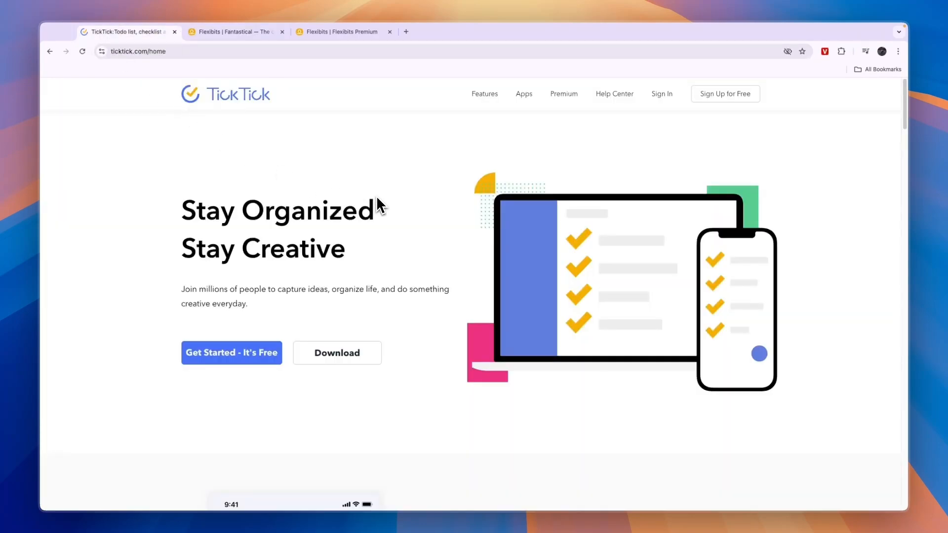
{"action": "left_click", "coordinate": [235, 32]}
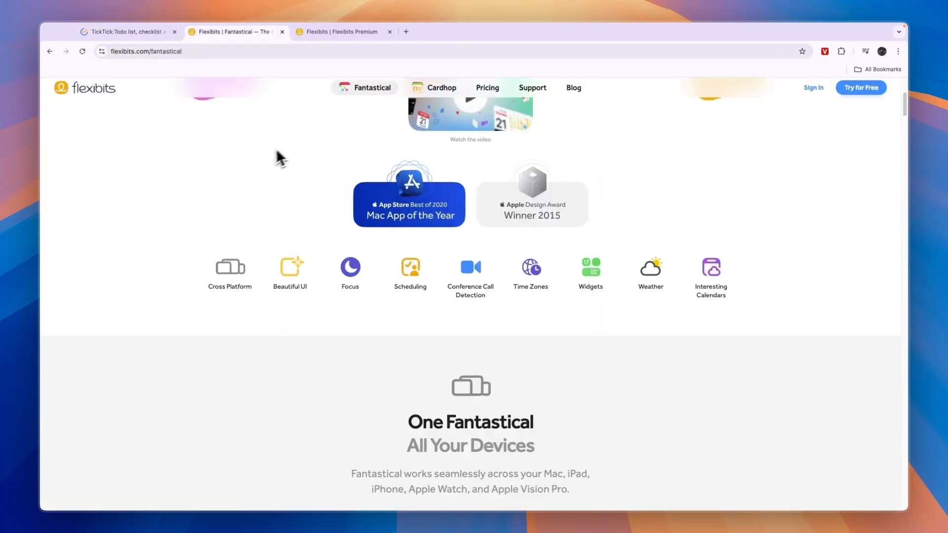
{"action": "scroll", "scroll_direction": "up", "scroll_amount": 3}
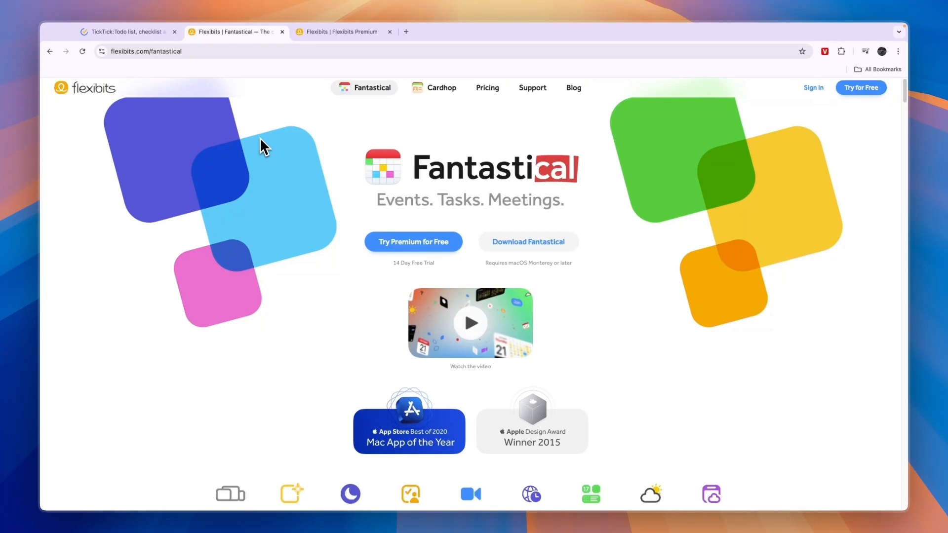
{"action": "scroll", "scroll_direction": "down", "scroll_amount": 3}
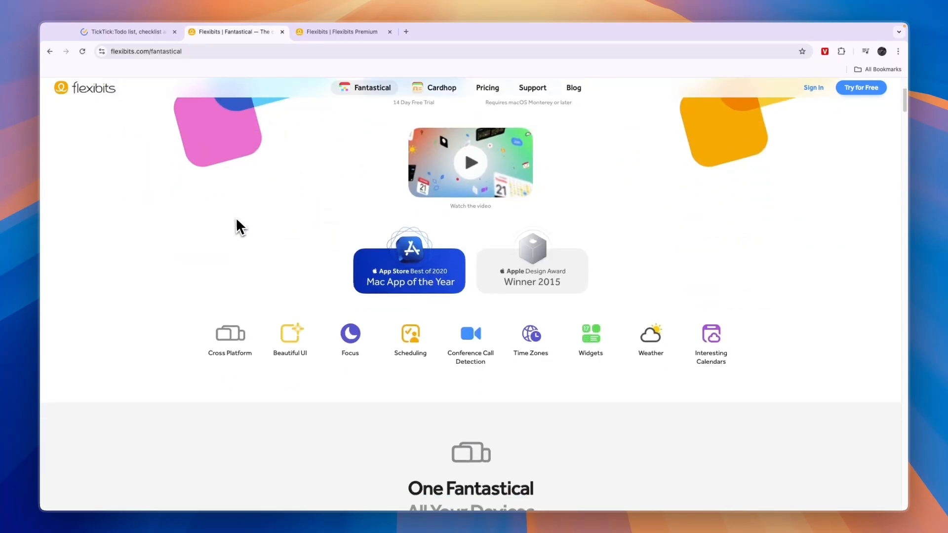
{"action": "scroll", "scroll_direction": "down", "scroll_amount": 3}
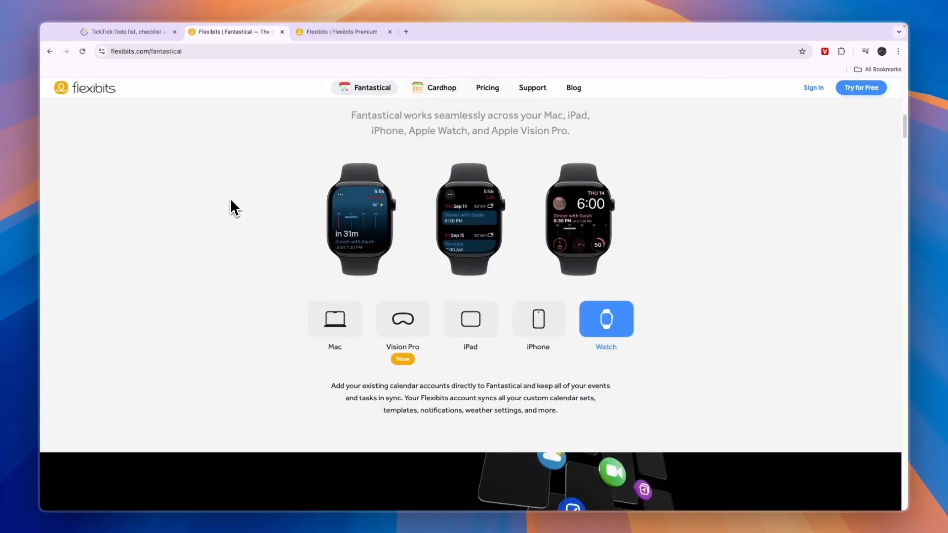
Step: Scroll into the feature list and highlight the Event & Task Templates heading
{"action": "scroll", "scroll_direction": "down", "scroll_amount": 3}
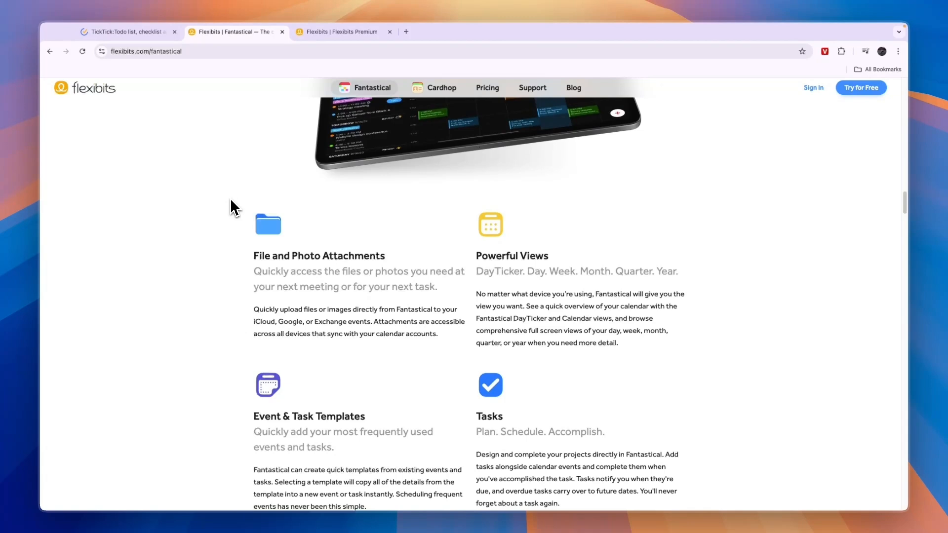
{"action": "scroll", "scroll_direction": "down", "scroll_amount": 3}
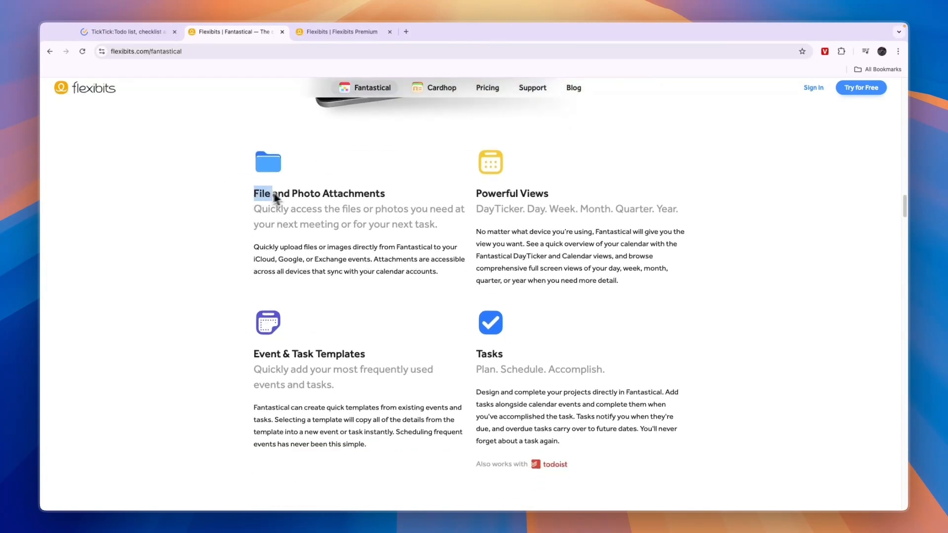
{"action": "left_click_drag", "start_coordinate": [272, 197], "coordinate": [548, 194]}
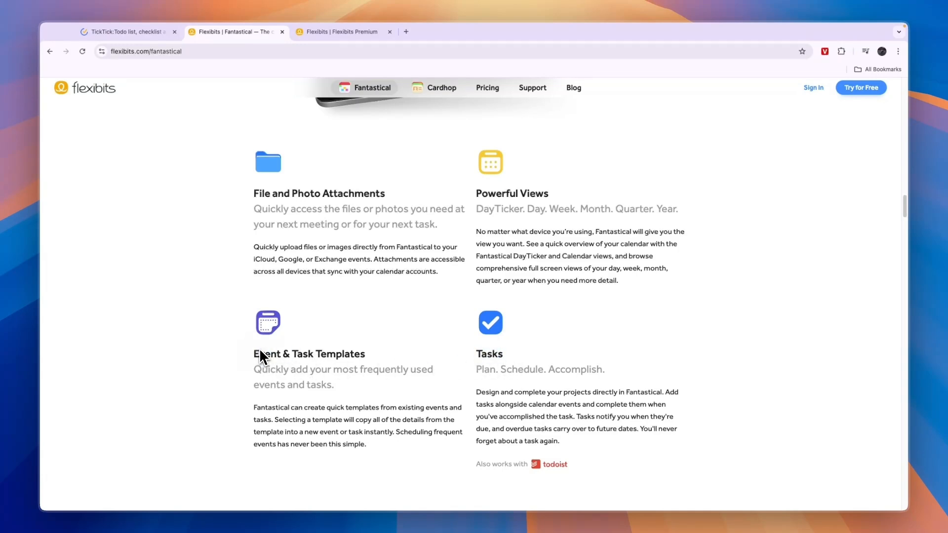
Step: Read on through Calendar Sets, Focus Filters and the meeting scheduling tools
{"action": "scroll", "scroll_direction": "down", "scroll_amount": 3}
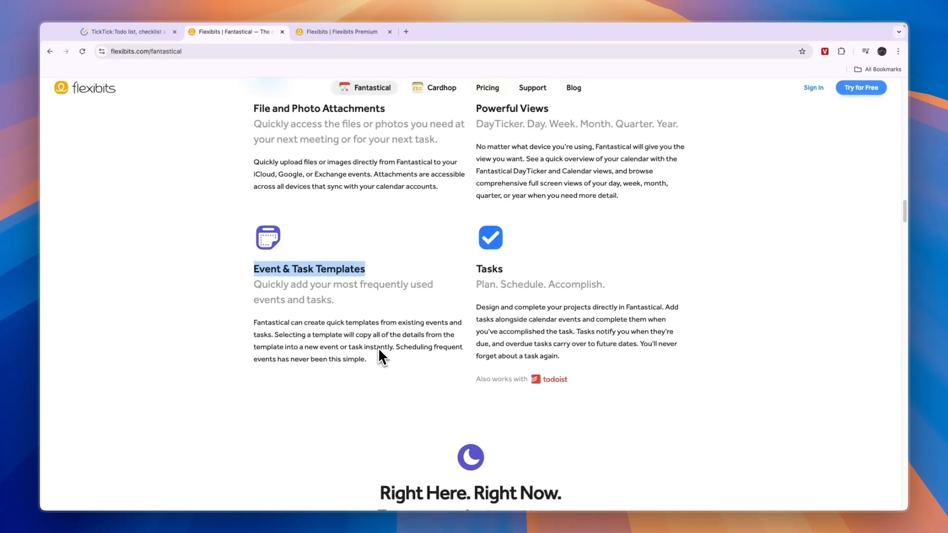
{"action": "scroll", "scroll_direction": "down", "scroll_amount": 3}
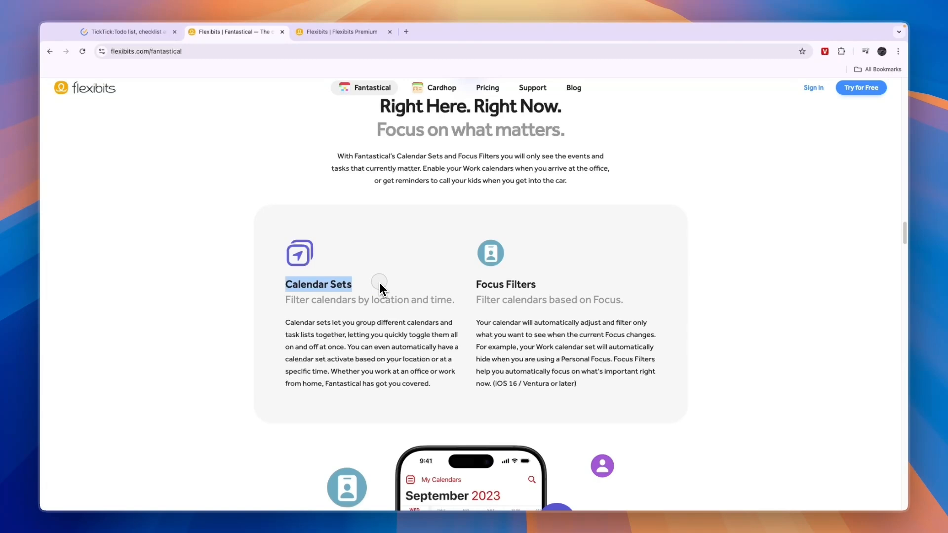
{"action": "scroll", "scroll_direction": "down", "scroll_amount": 3}
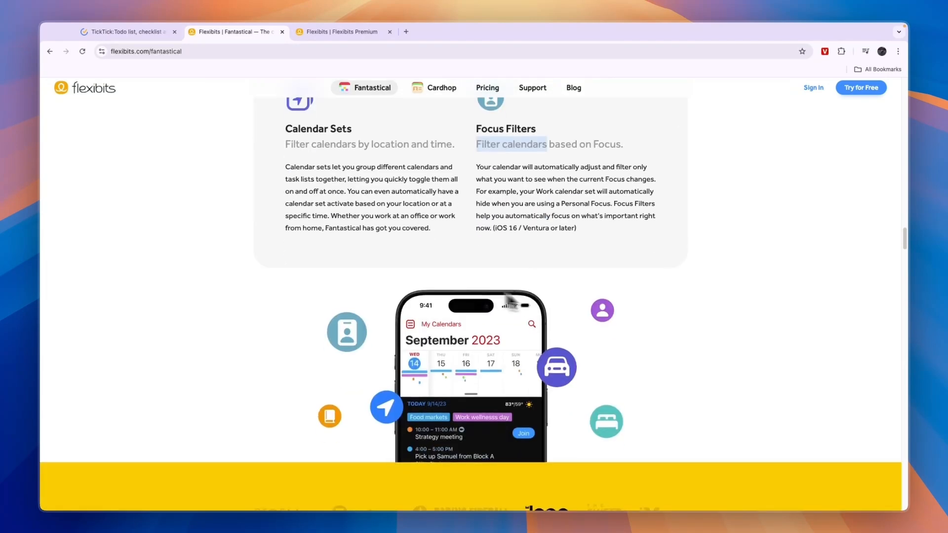
{"action": "scroll", "scroll_direction": "down", "scroll_amount": 3}
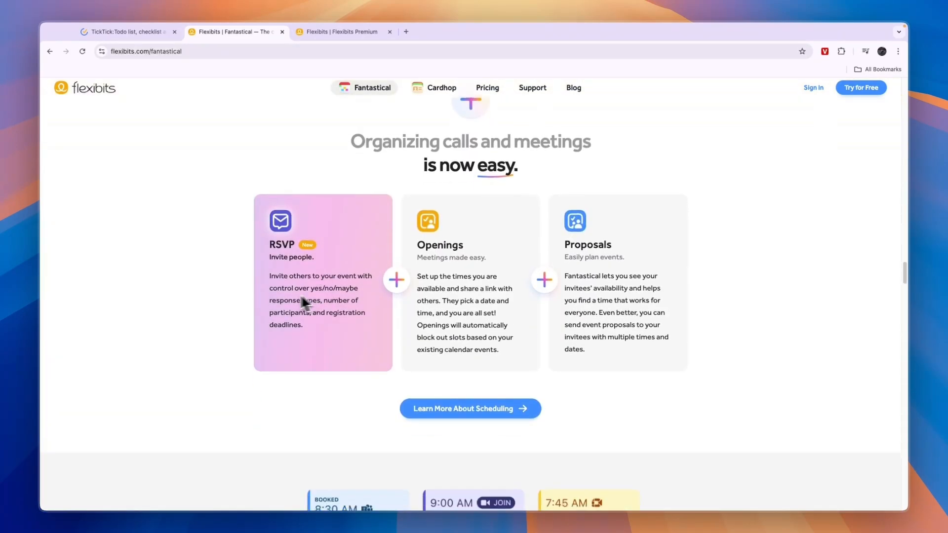
{"action": "scroll", "scroll_direction": "down", "scroll_amount": 3}
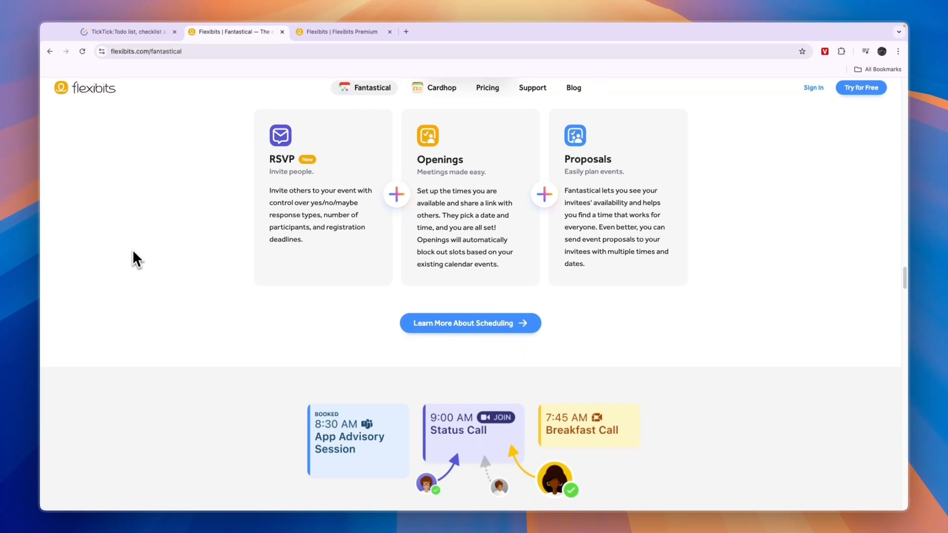
{"action": "scroll", "scroll_direction": "down", "scroll_amount": 3}
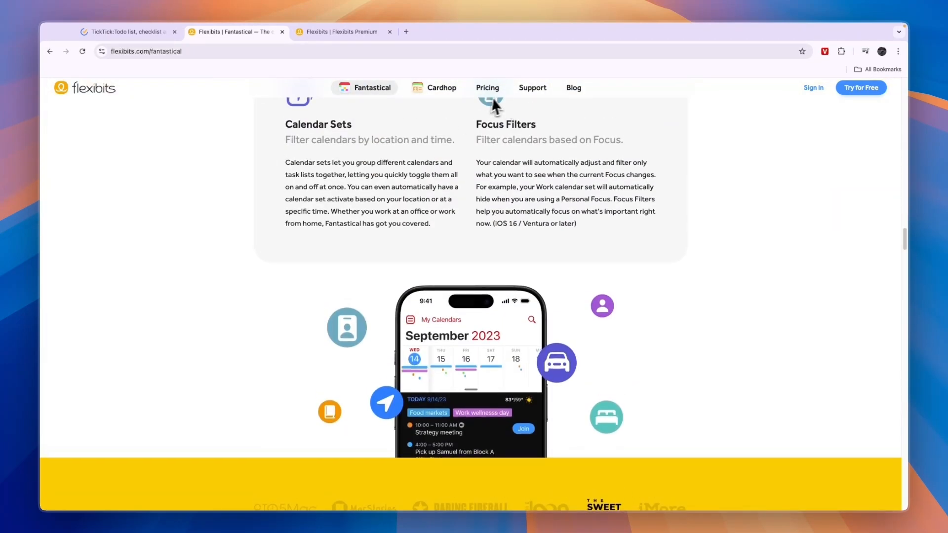
Step: Go to the Flexibits pricing page and show the Teams & Business per-user plan
{"action": "left_click", "coordinate": [487, 88]}
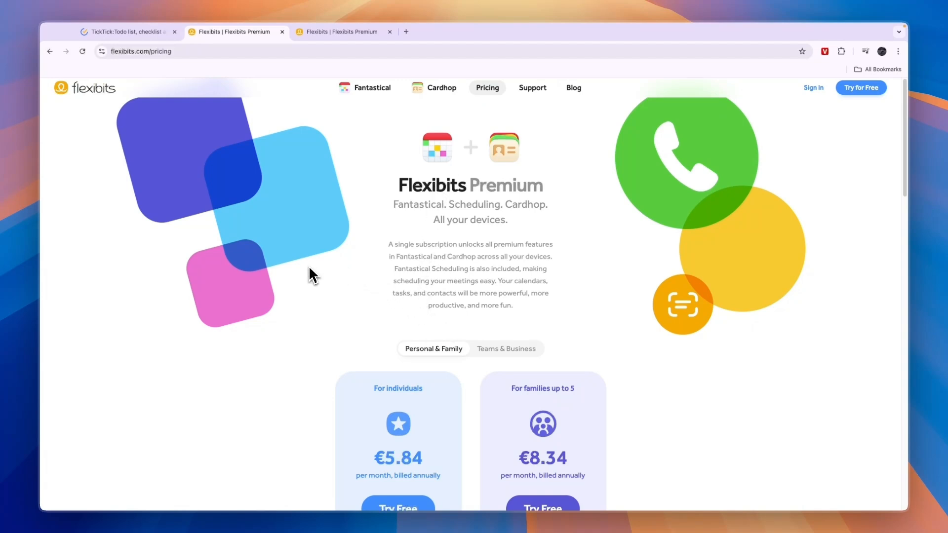
{"action": "scroll", "scroll_direction": "down", "scroll_amount": 3}
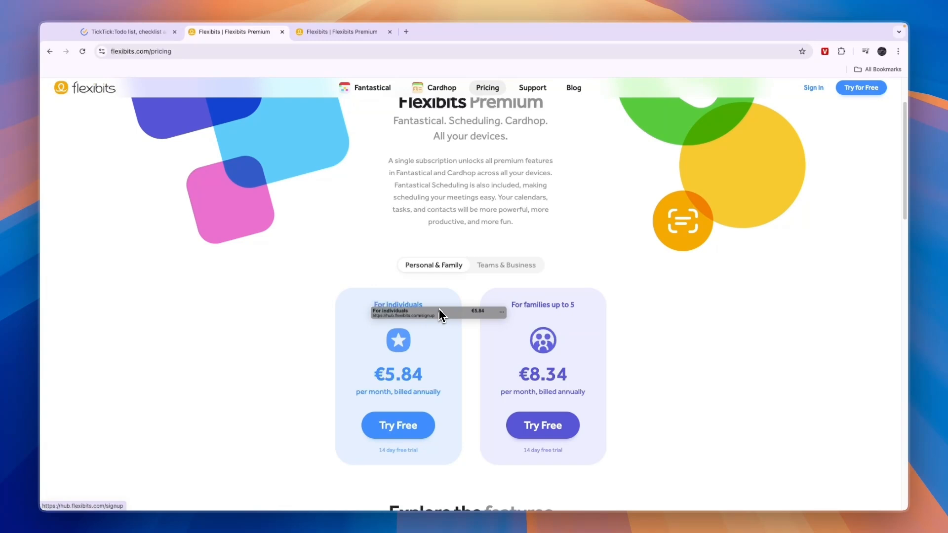
{"action": "mouse_move", "coordinate": [404, 387]}
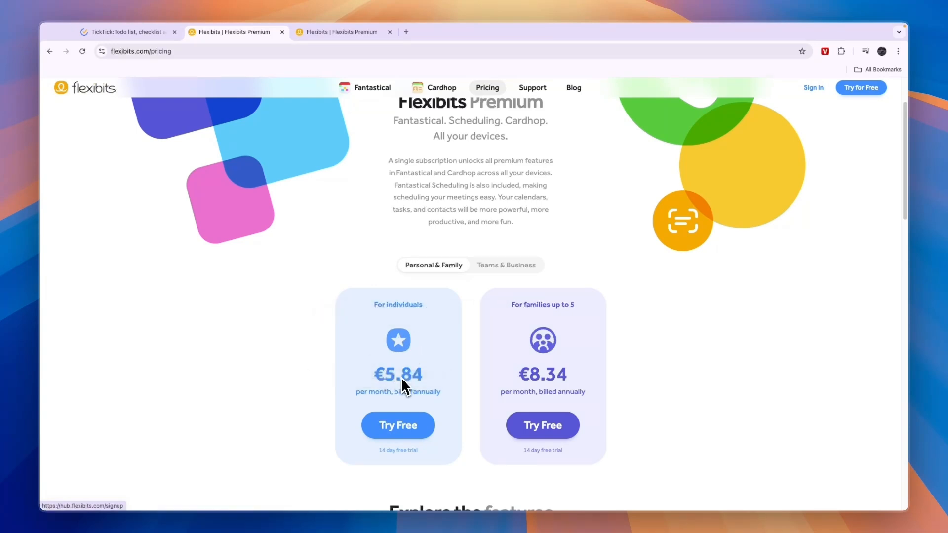
{"action": "scroll", "scroll_direction": "down", "scroll_amount": 3}
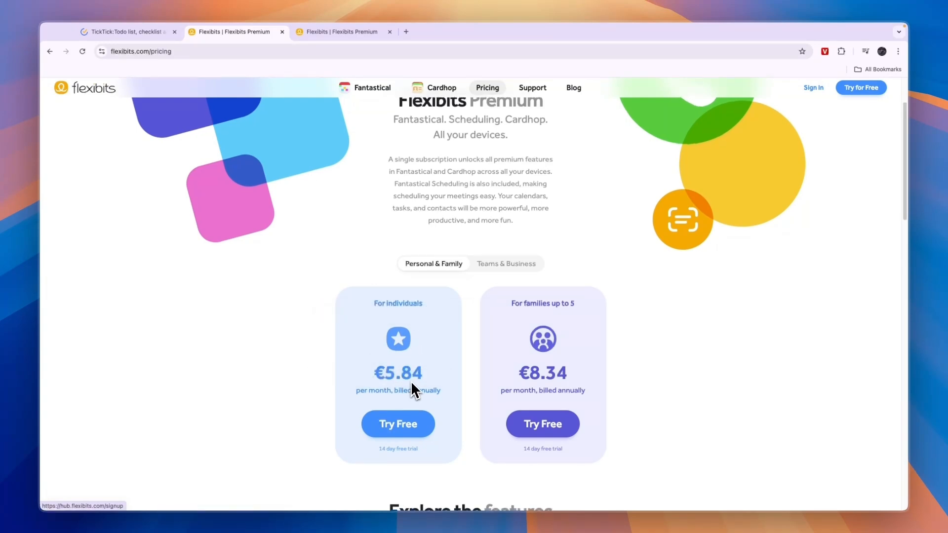
{"action": "scroll", "scroll_direction": "down", "scroll_amount": 3}
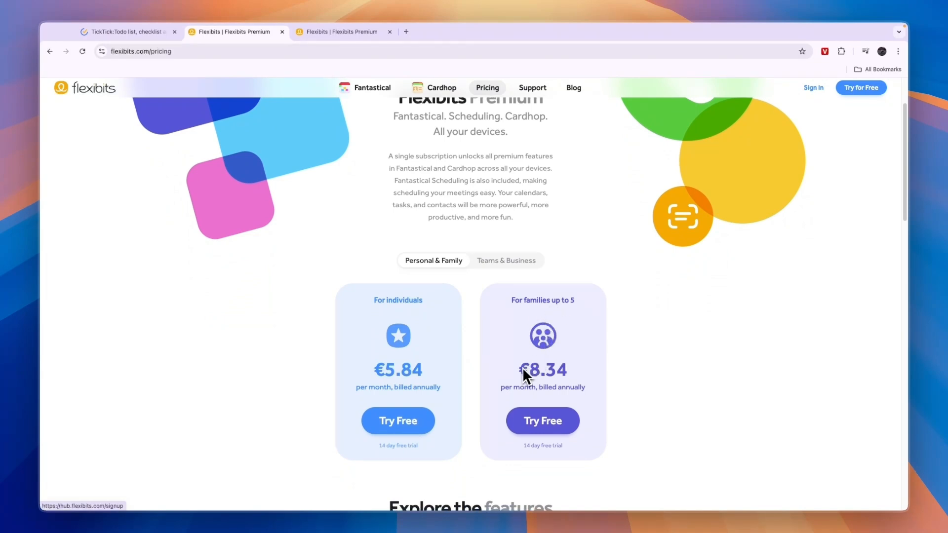
{"action": "mouse_move", "coordinate": [505, 402]}
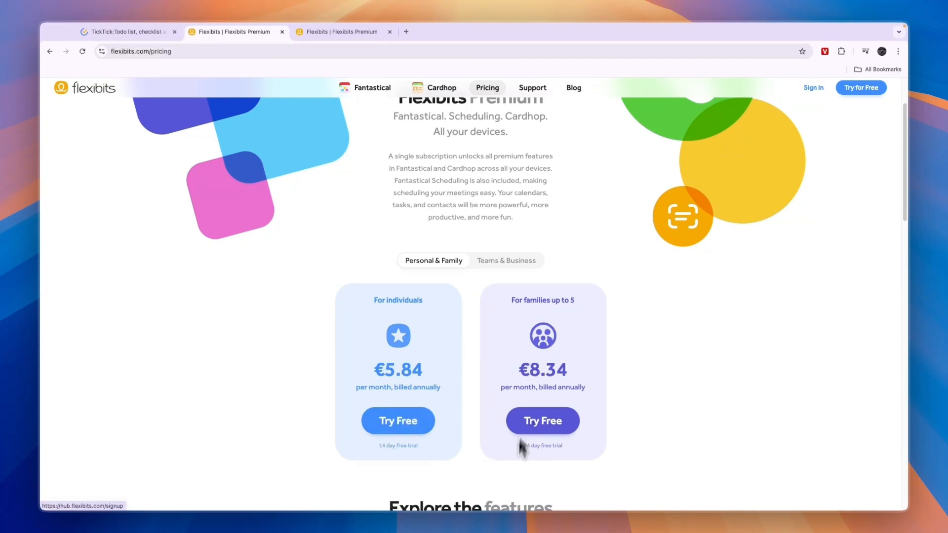
{"action": "left_click", "coordinate": [507, 260]}
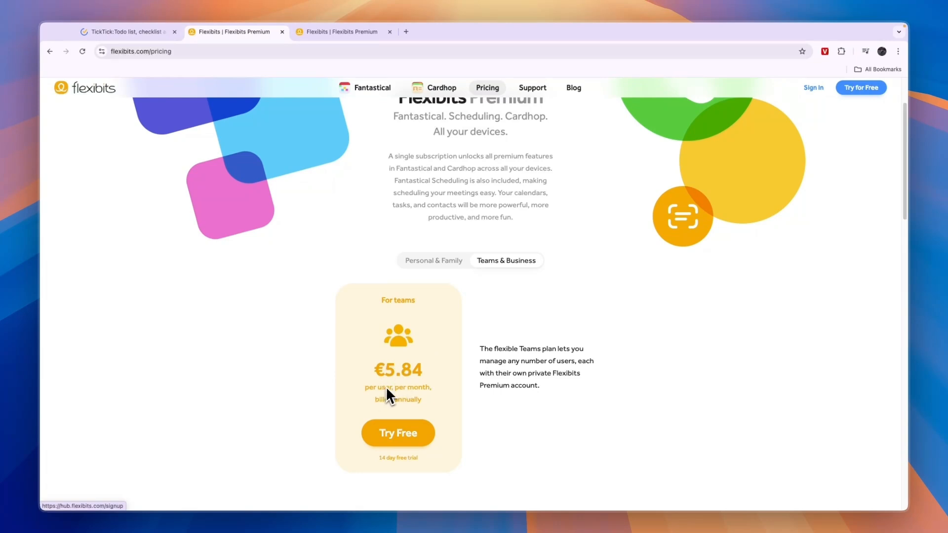
Step: Scroll into the Free versus Premium features table and emphasise Calendar sets syncing
{"action": "scroll", "scroll_direction": "down", "scroll_amount": 3}
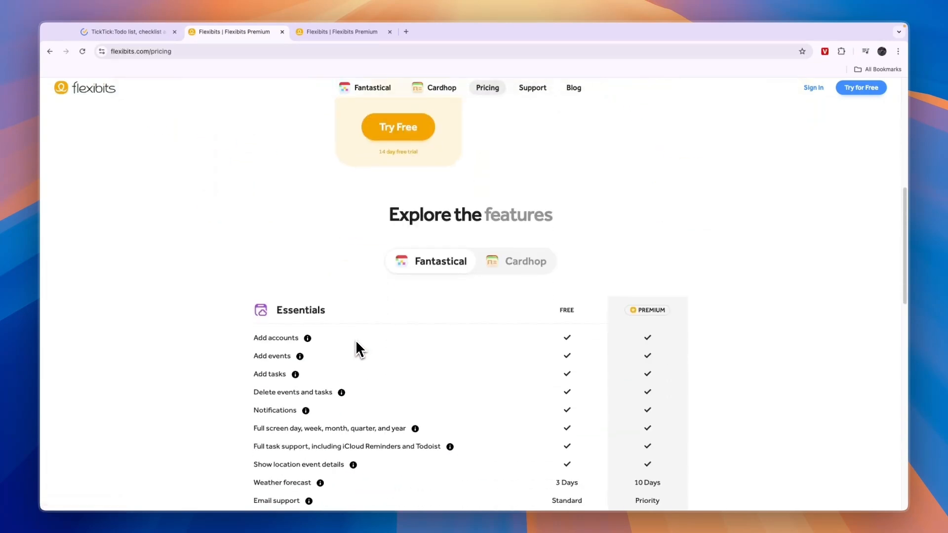
{"action": "scroll", "scroll_direction": "down", "scroll_amount": 3}
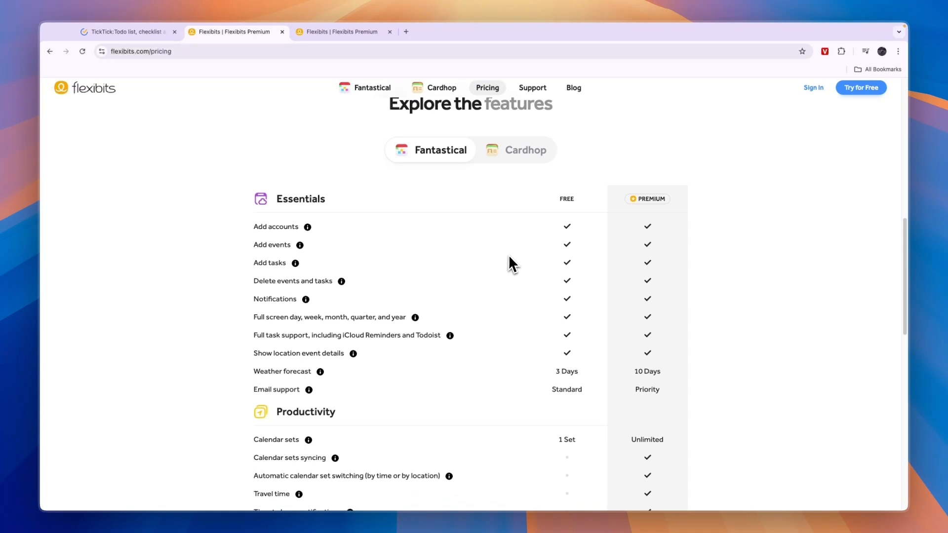
{"action": "scroll", "scroll_direction": "up", "scroll_amount": 3}
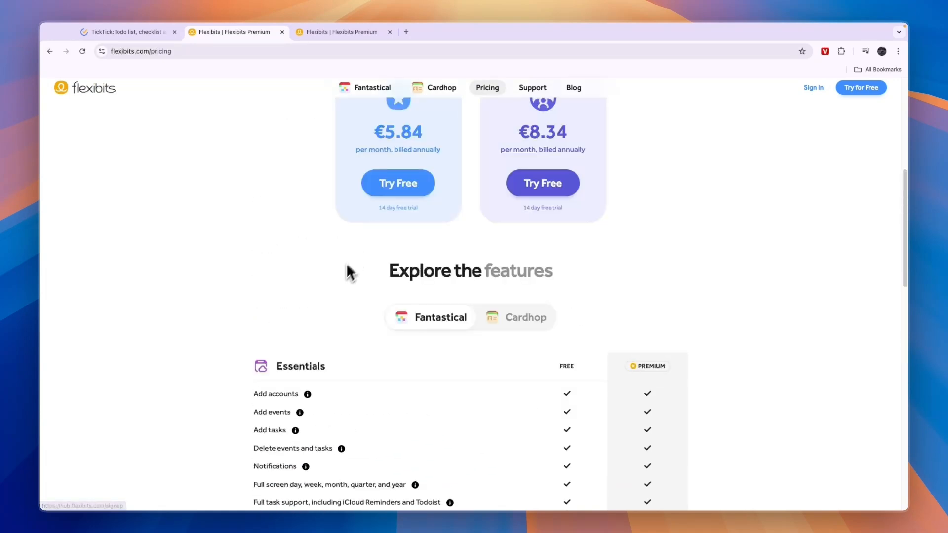
{"action": "scroll", "scroll_direction": "down", "scroll_amount": 3}
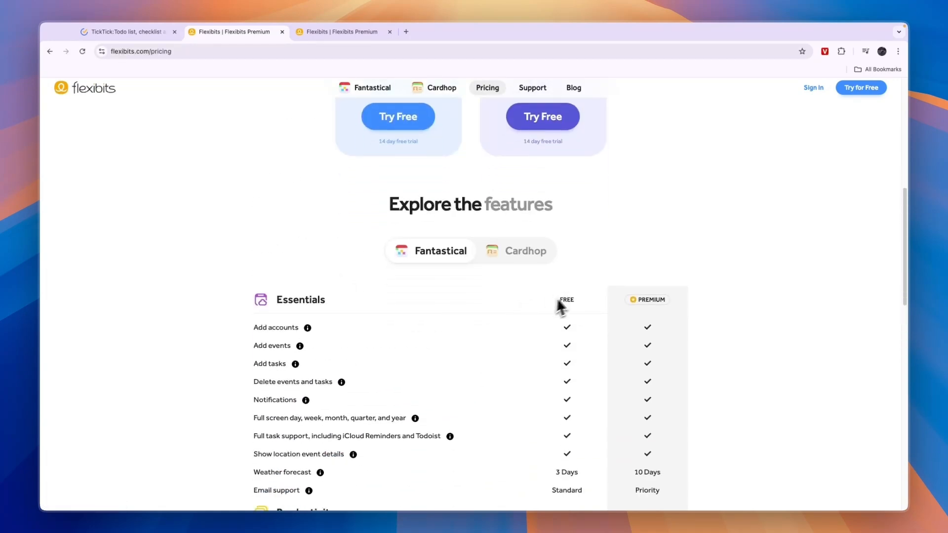
{"action": "mouse_move", "coordinate": [605, 289]}
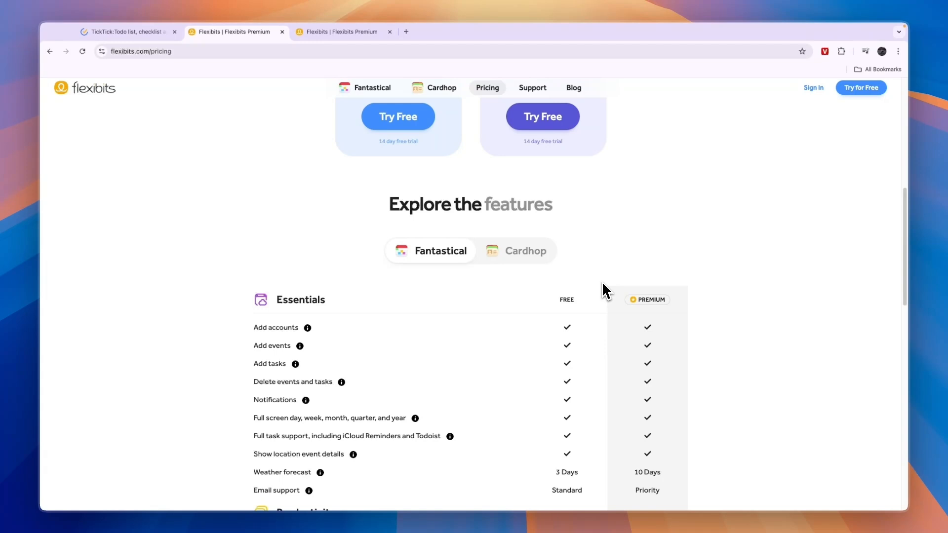
{"action": "scroll", "scroll_direction": "down", "scroll_amount": 3}
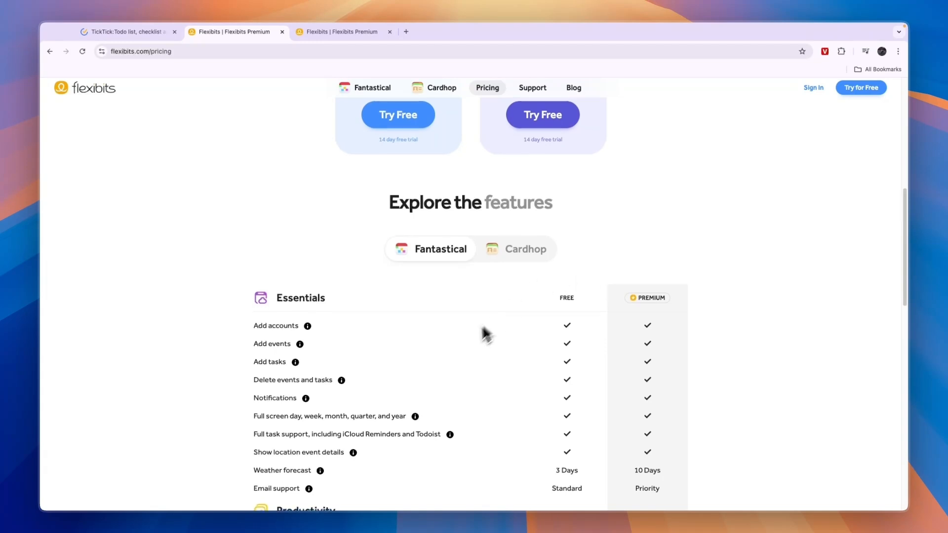
{"action": "scroll", "scroll_direction": "down", "scroll_amount": 3}
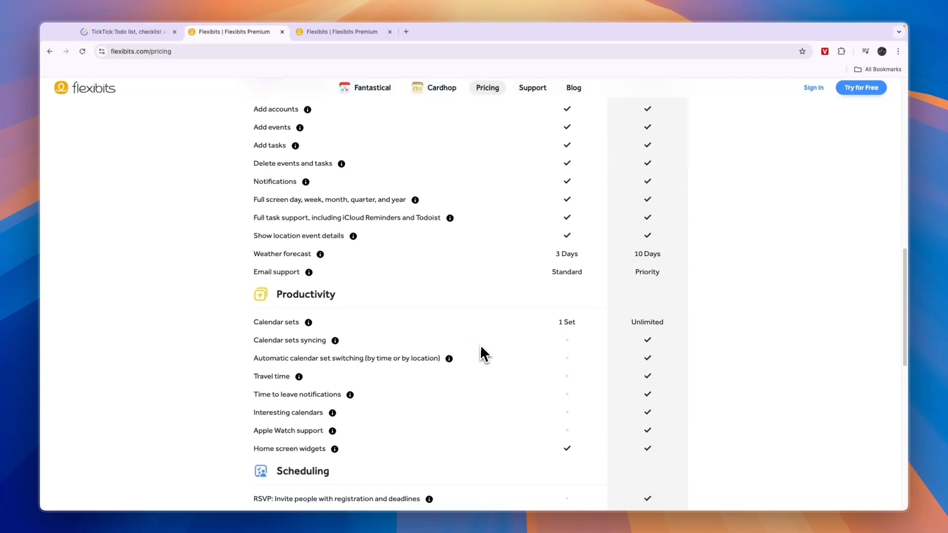
{"action": "double_click", "coordinate": [289, 340]}
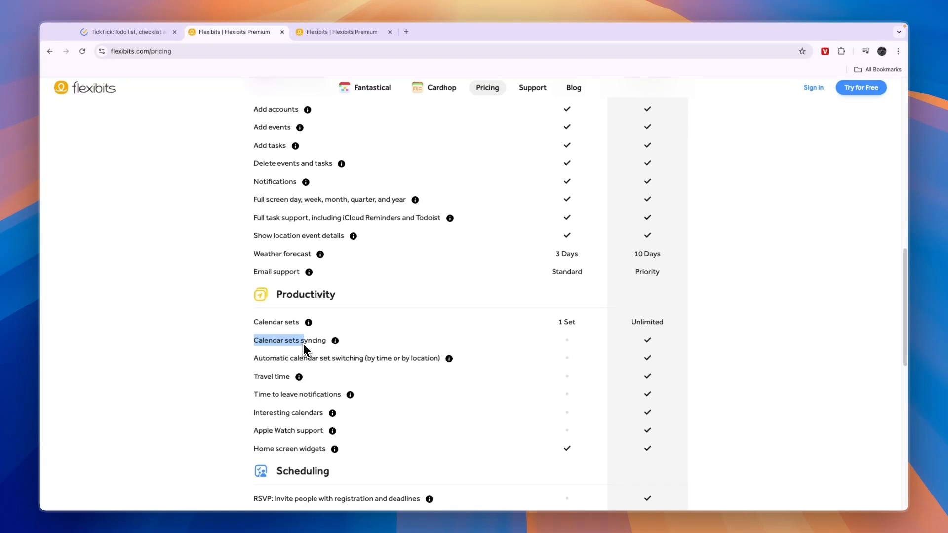
Step: Read the comparison down to Customization, then return to the TickTick tab
{"action": "scroll", "scroll_direction": "down", "scroll_amount": 3}
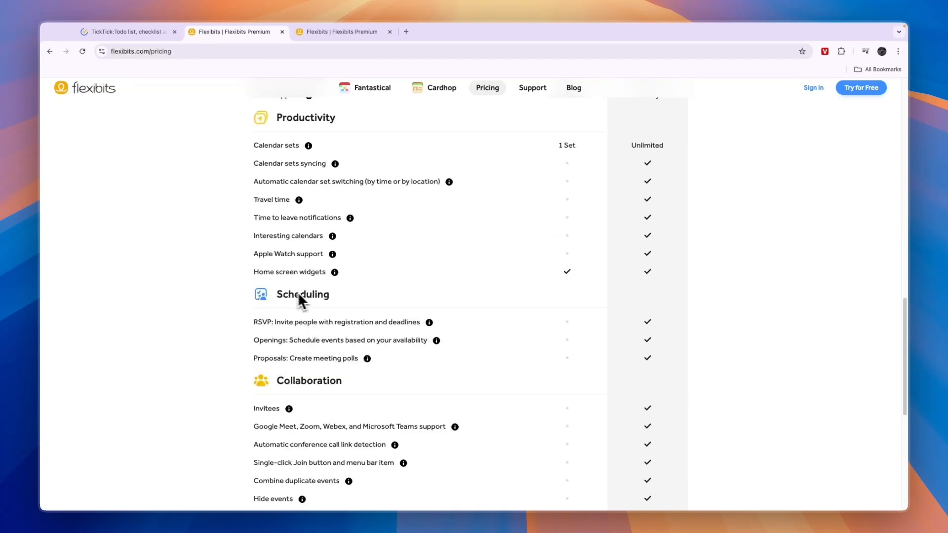
{"action": "scroll", "scroll_direction": "down", "scroll_amount": 3}
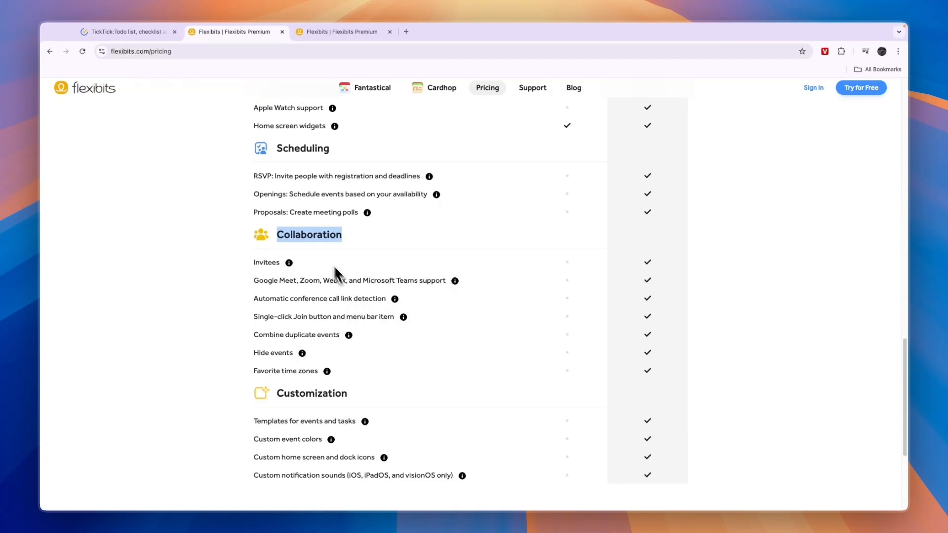
{"action": "scroll", "scroll_direction": "down", "scroll_amount": 3}
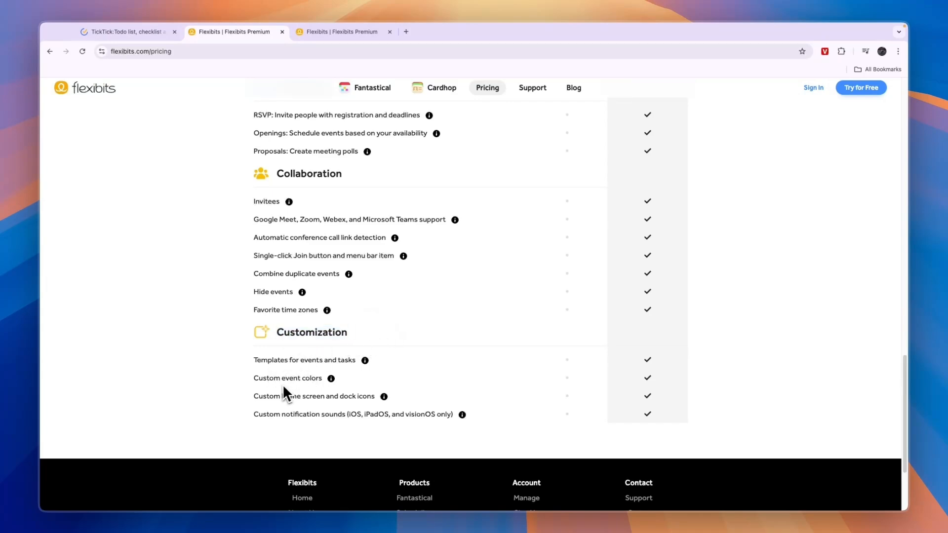
{"action": "scroll", "scroll_direction": "up", "scroll_amount": 3}
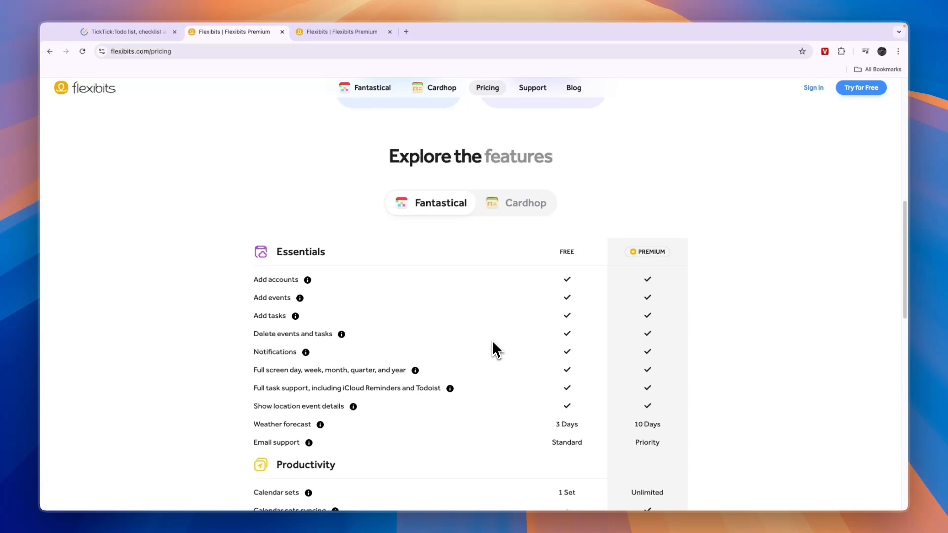
{"action": "mouse_move", "coordinate": [484, 343]}
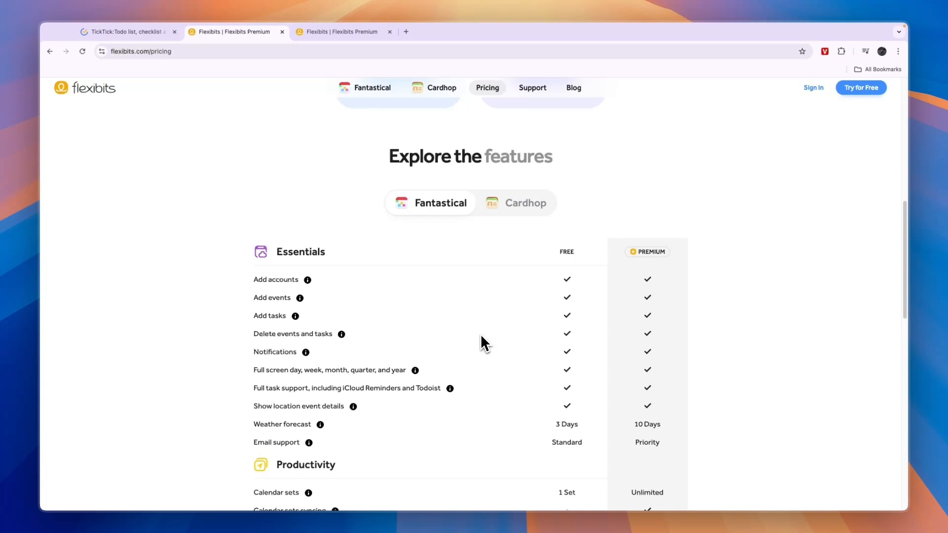
{"action": "mouse_move", "coordinate": [484, 306]}
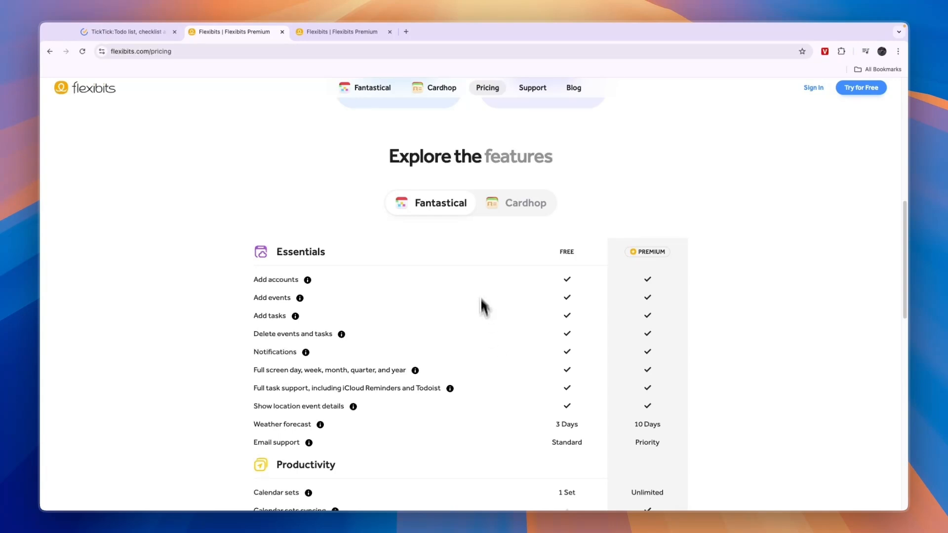
{"action": "mouse_move", "coordinate": [314, 150]}
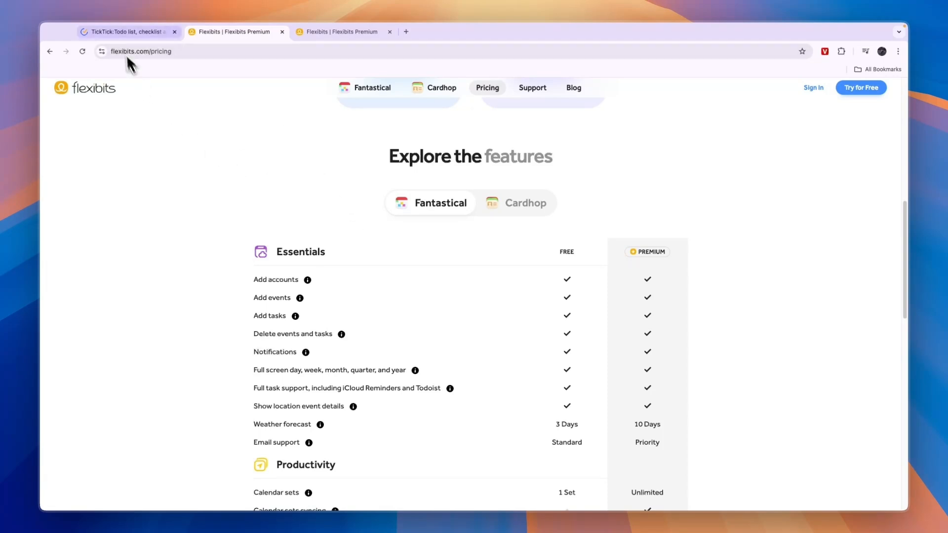
{"action": "left_click", "coordinate": [127, 32]}
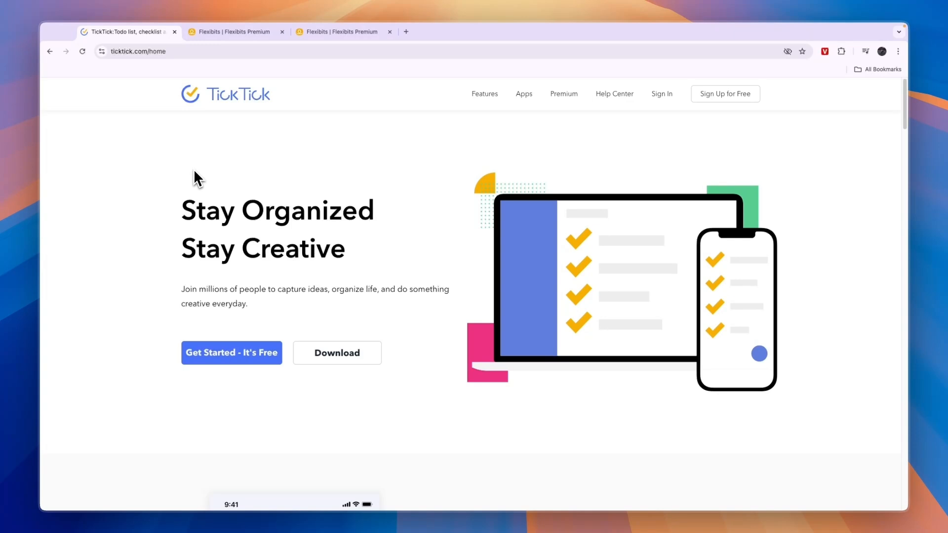
{"action": "mouse_move", "coordinate": [271, 303]}
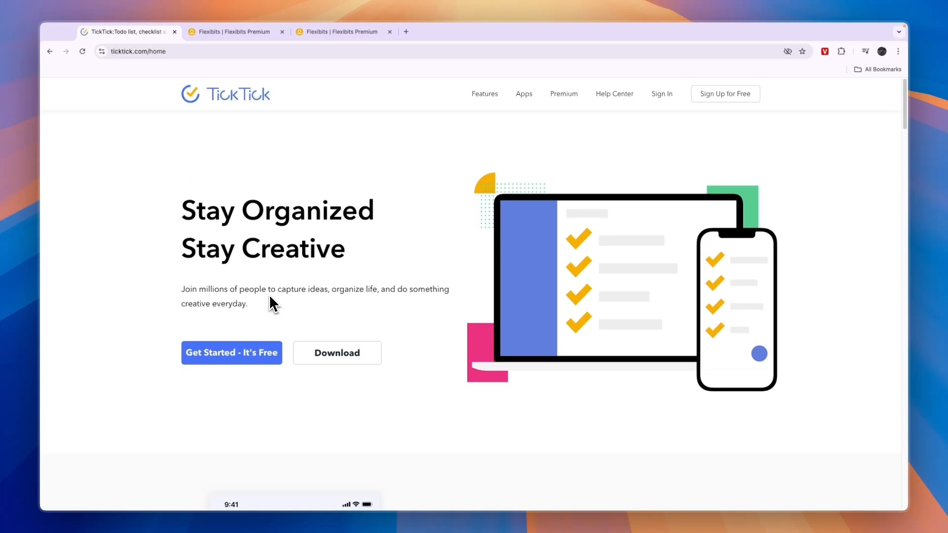
{"action": "mouse_move", "coordinate": [242, 304]}
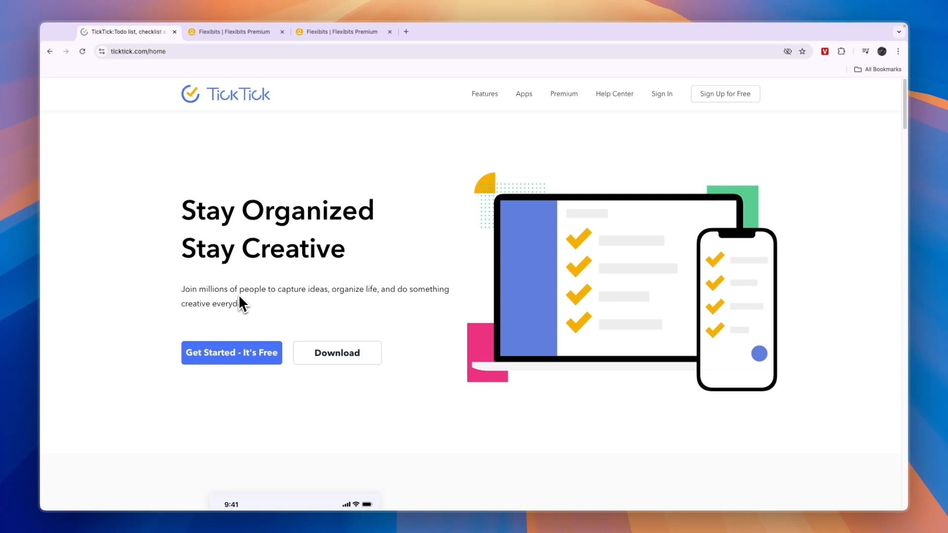
{"action": "mouse_move", "coordinate": [218, 297]}
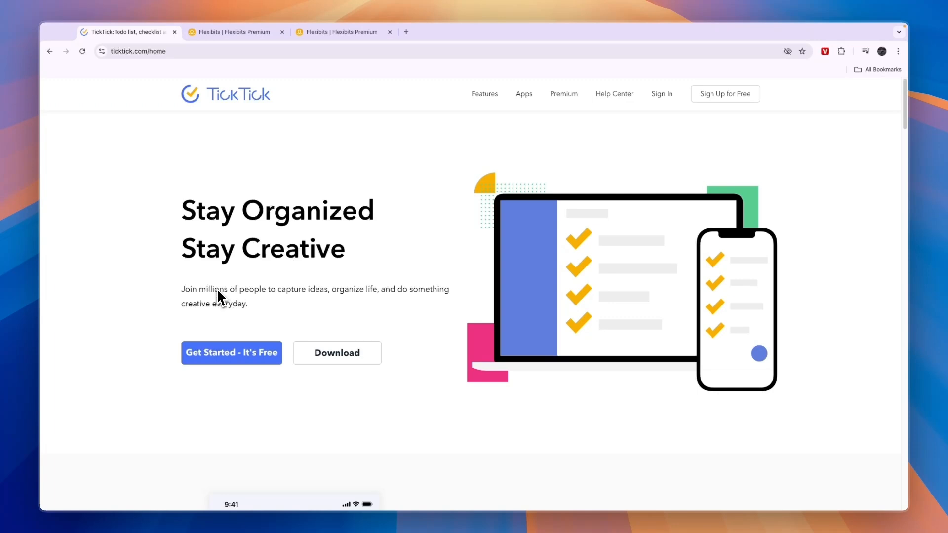
{"action": "mouse_move", "coordinate": [225, 296]}
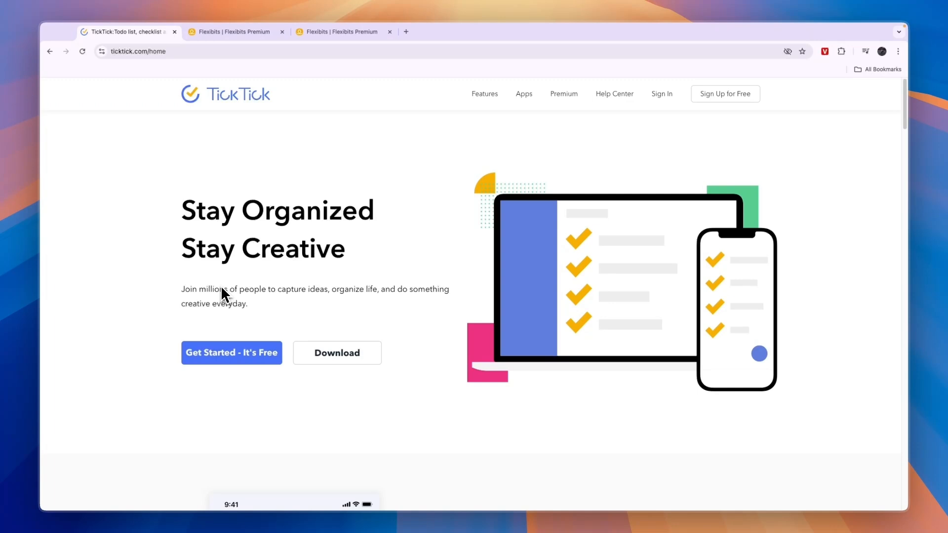
{"action": "mouse_move", "coordinate": [210, 301]}
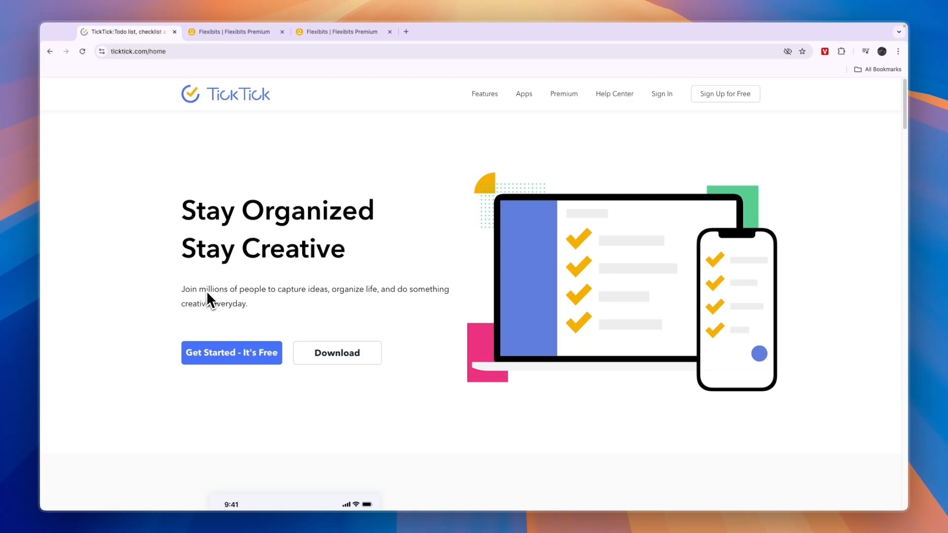
{"action": "mouse_move", "coordinate": [202, 315]}
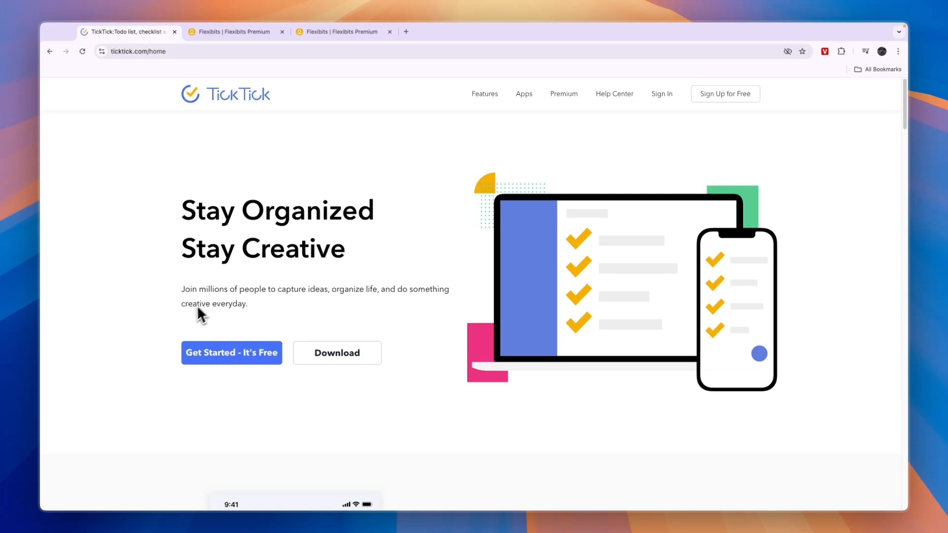
Step: Leave the TickTick homepage for the Flexibits pricing tab
{"action": "left_click", "coordinate": [236, 31]}
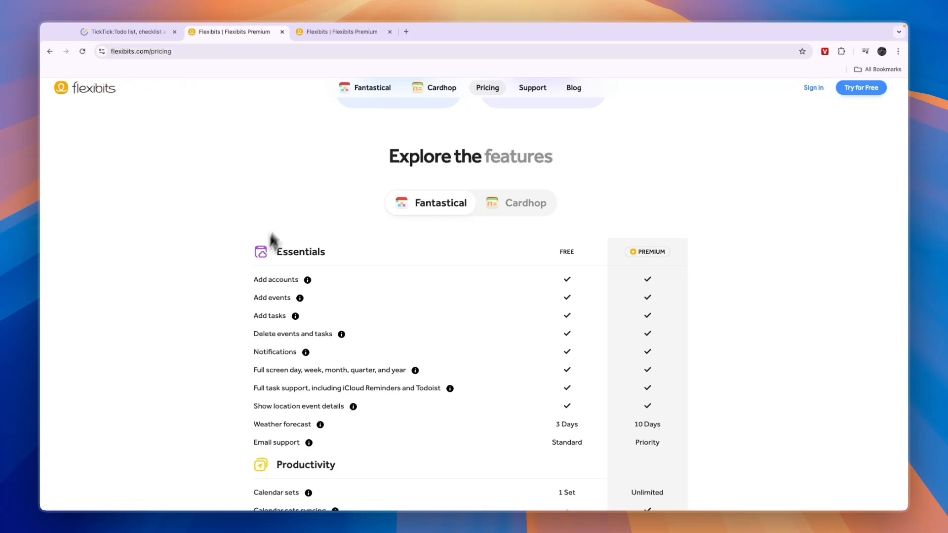
Step: Check Teams & Business pricing, then return to Personal & Family plans (€5.84, €8.34)
{"action": "scroll", "scroll_direction": "up", "scroll_amount": 3}
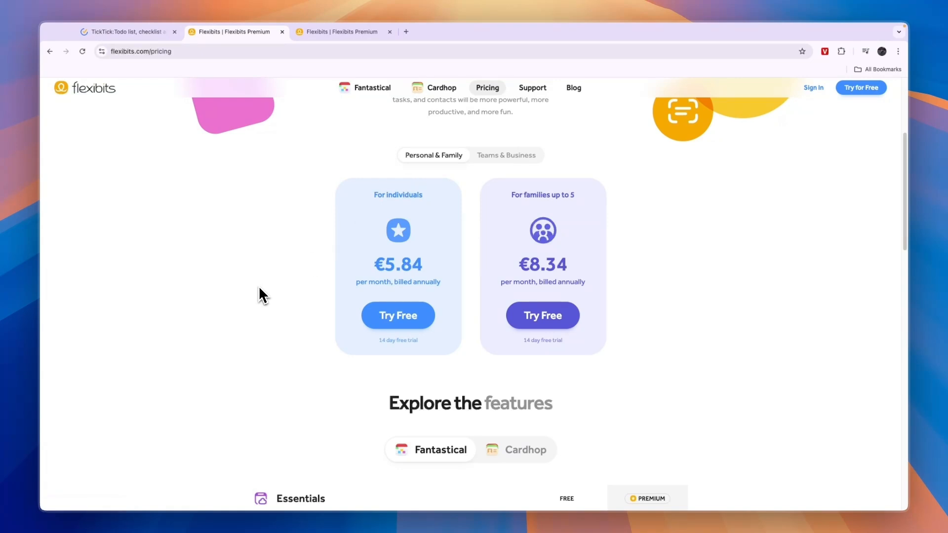
{"action": "scroll", "scroll_direction": "down", "scroll_amount": 3}
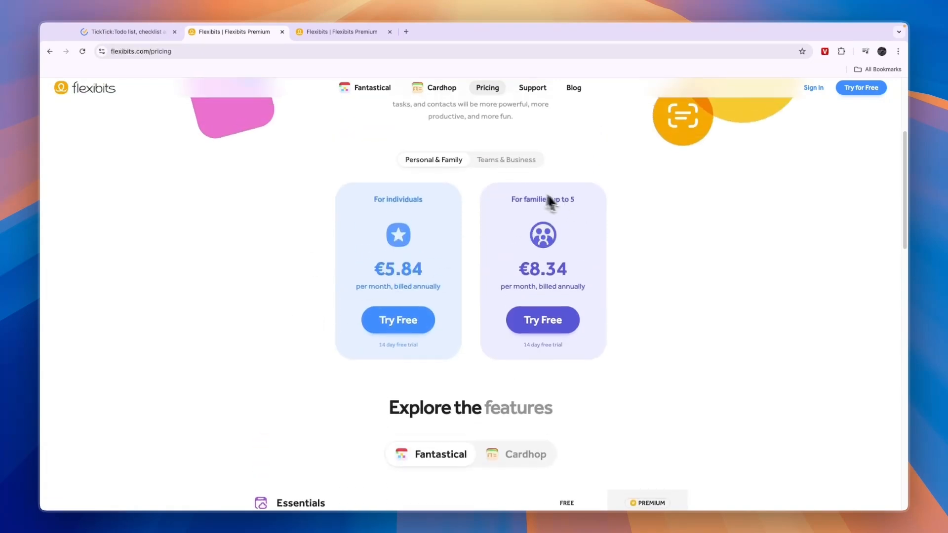
{"action": "left_click", "coordinate": [506, 159]}
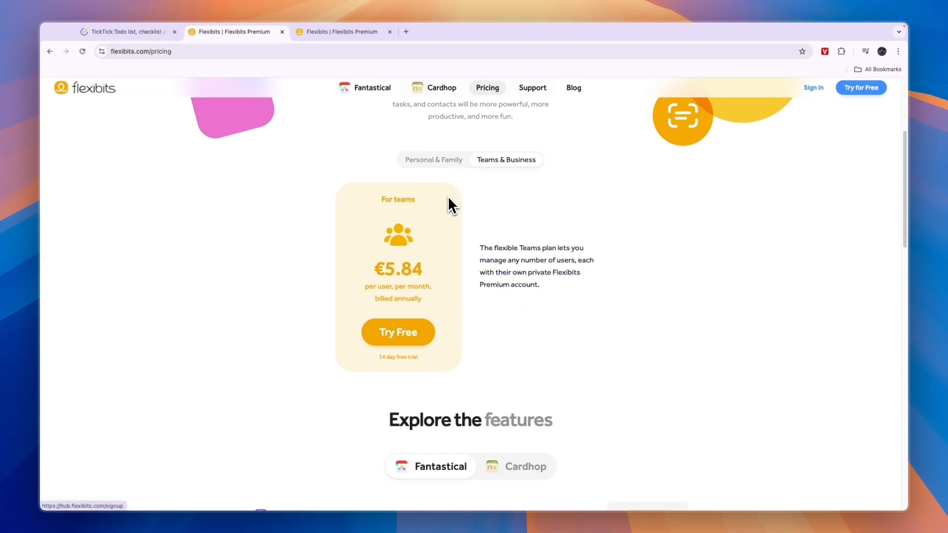
{"action": "mouse_move", "coordinate": [314, 161]}
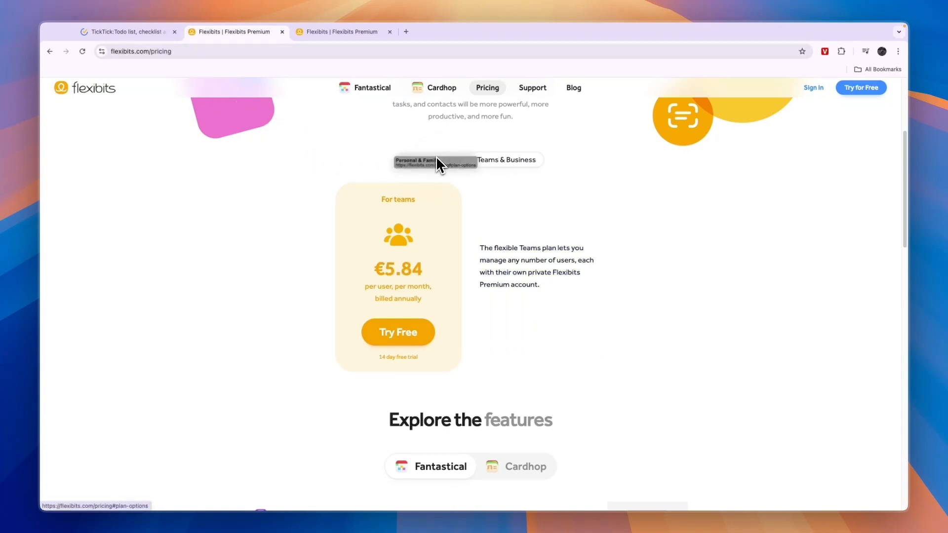
{"action": "left_click", "coordinate": [434, 159]}
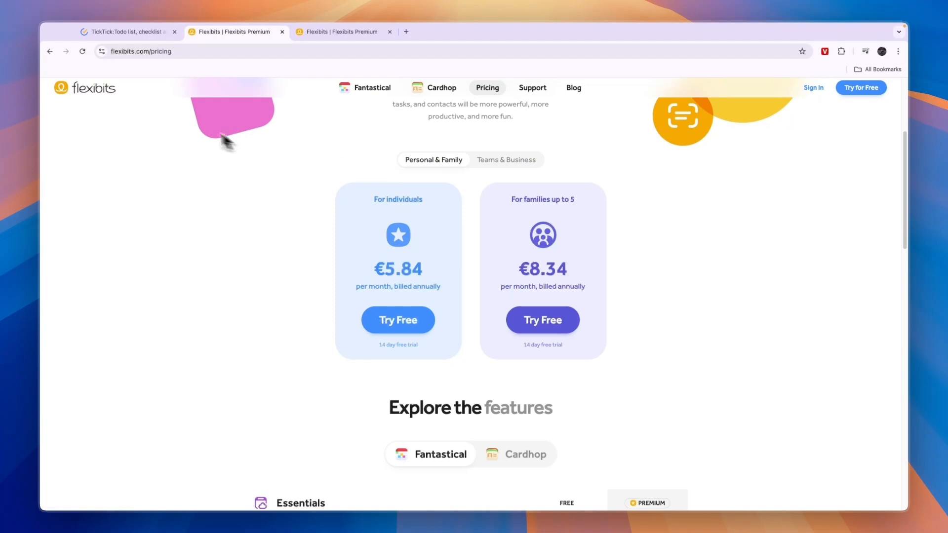
{"action": "mouse_move", "coordinate": [234, 221]}
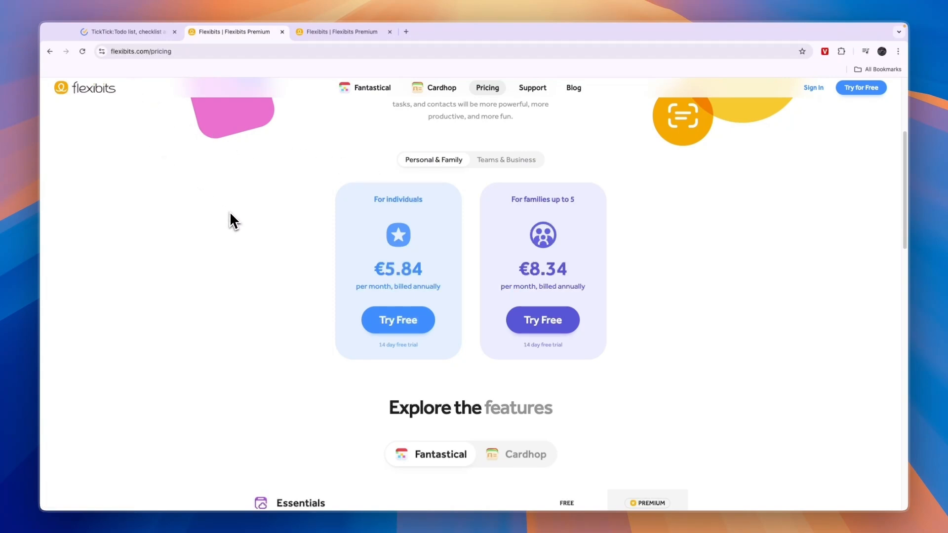
{"action": "mouse_move", "coordinate": [180, 129]}
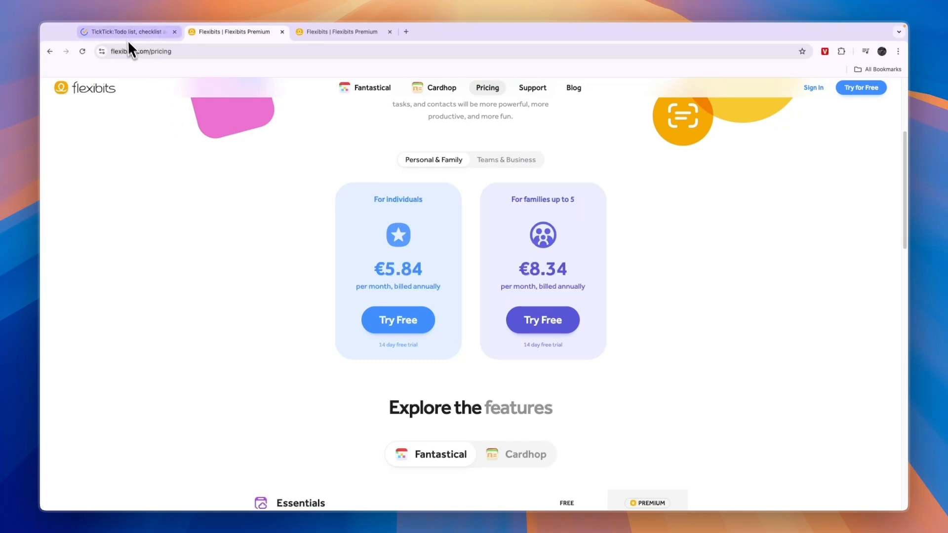
{"action": "scroll", "scroll_direction": "down", "scroll_amount": 3}
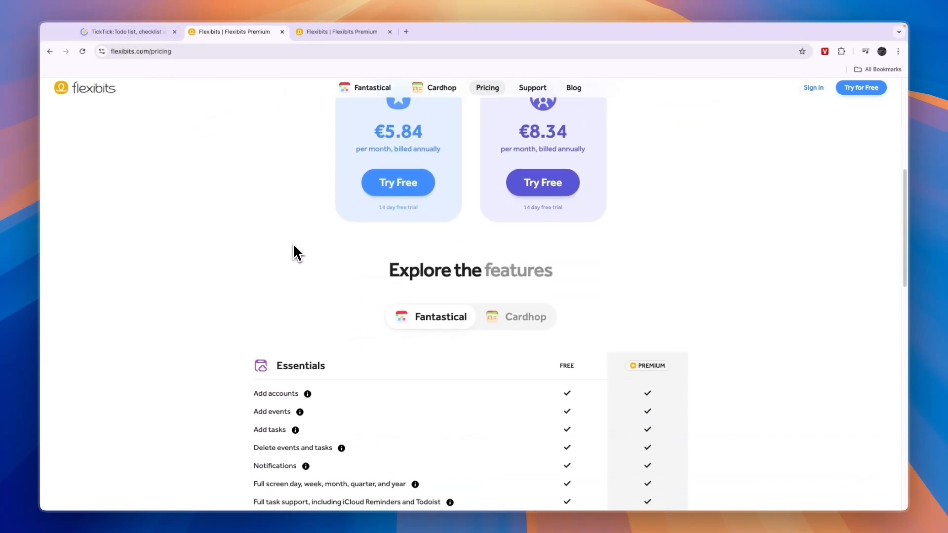
{"action": "scroll", "scroll_direction": "down", "scroll_amount": 3}
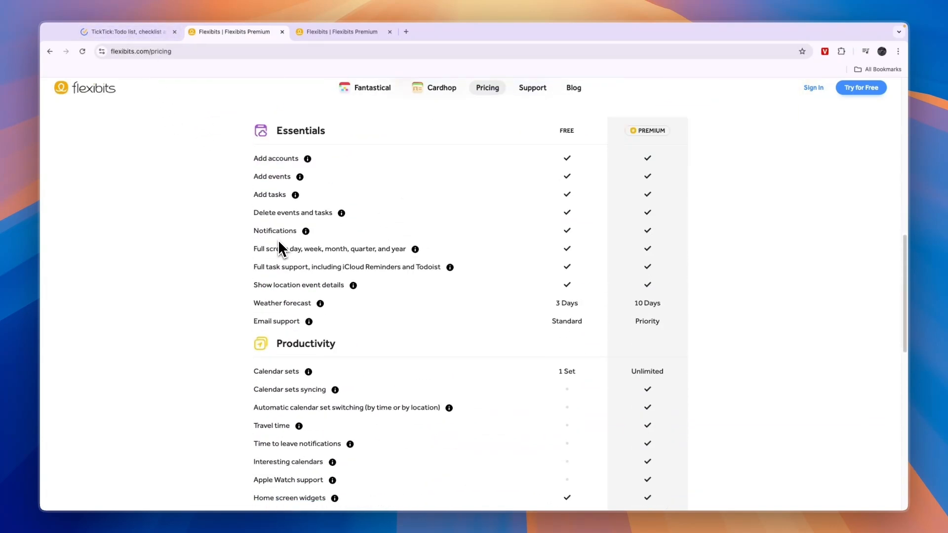
{"action": "scroll", "scroll_direction": "down", "scroll_amount": 3}
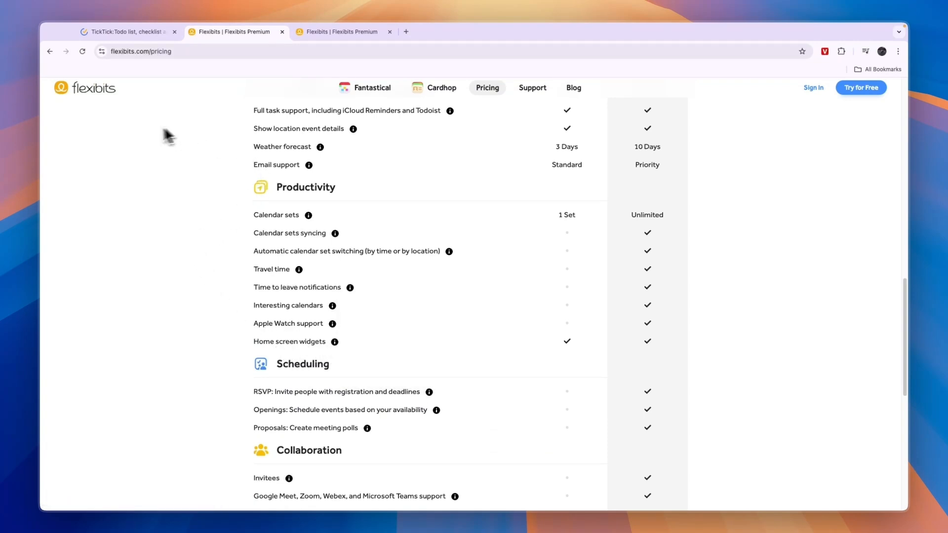
{"action": "scroll", "scroll_direction": "down", "scroll_amount": 3}
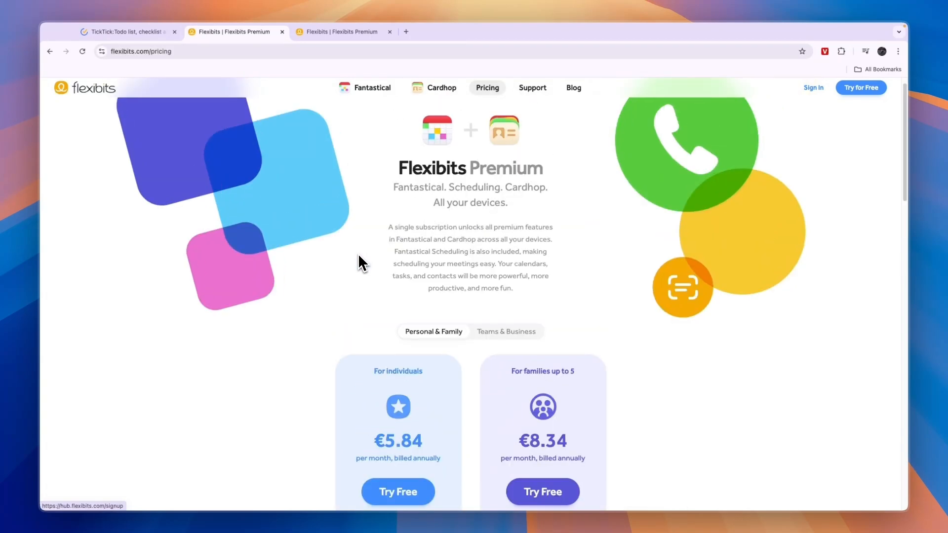
{"action": "scroll", "scroll_direction": "down", "scroll_amount": 3}
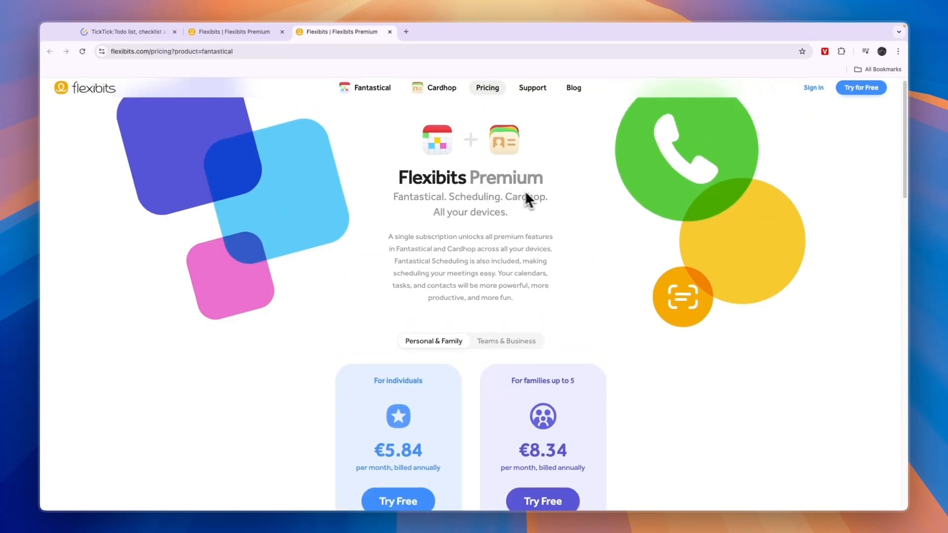
{"action": "scroll", "scroll_direction": "down", "scroll_amount": 3}
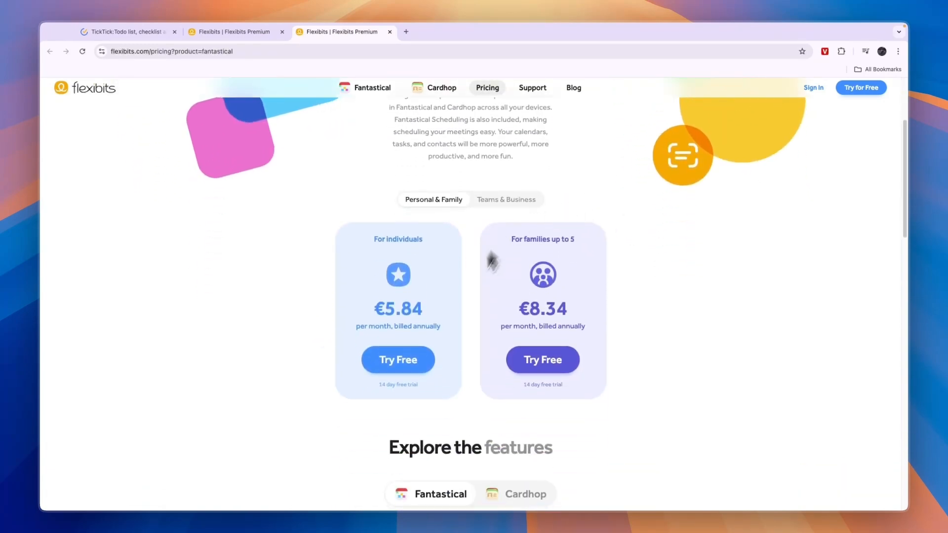
{"action": "scroll", "scroll_direction": "down", "scroll_amount": 3}
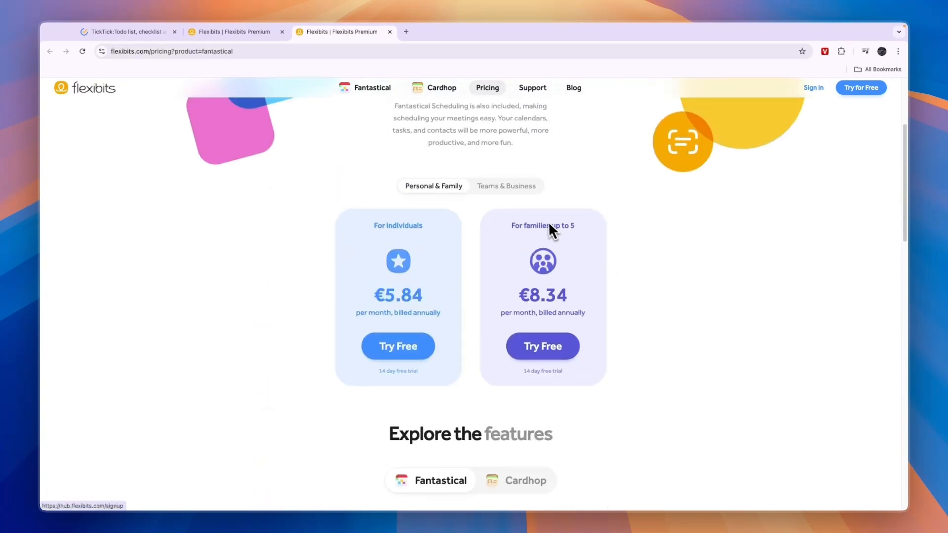
{"action": "scroll", "scroll_direction": "down", "scroll_amount": 3}
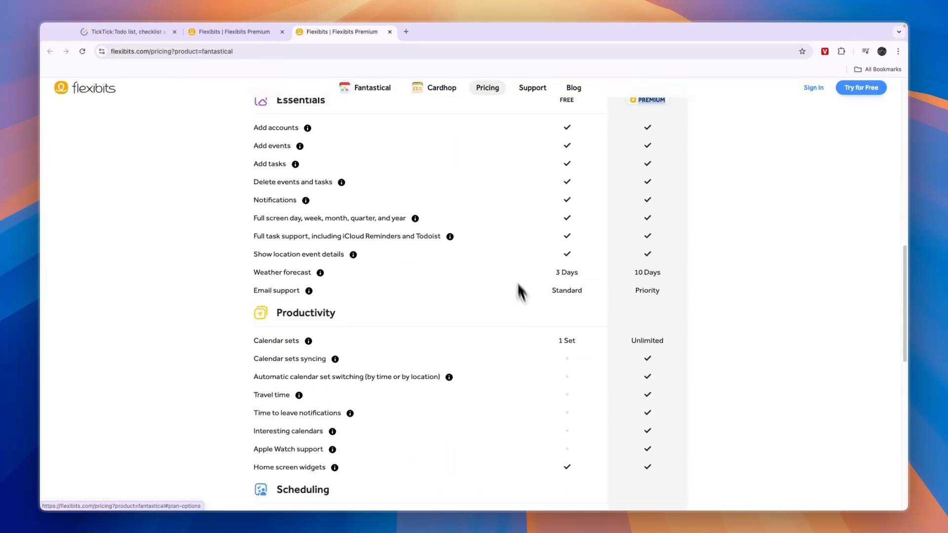
{"action": "scroll", "scroll_direction": "down", "scroll_amount": 3}
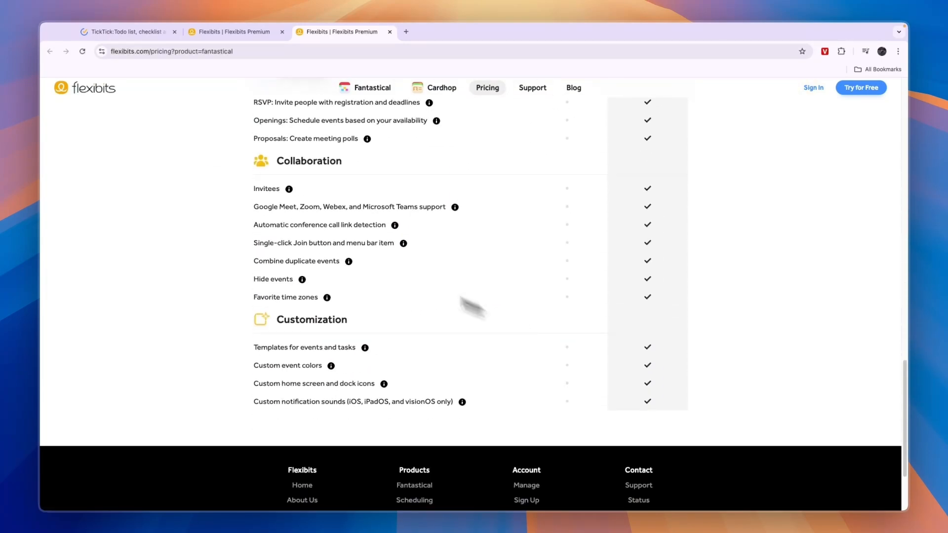
{"action": "mouse_move", "coordinate": [145, 124]}
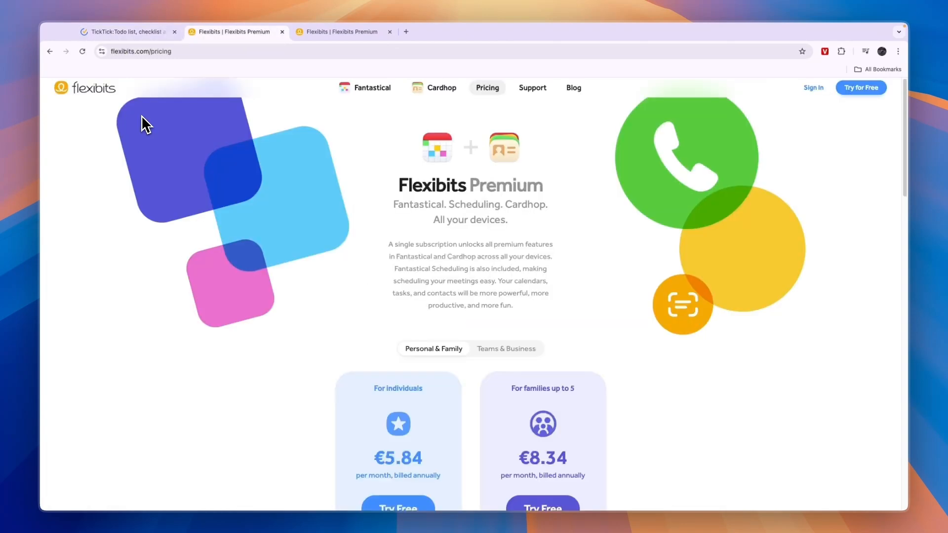
{"action": "mouse_move", "coordinate": [313, 218]}
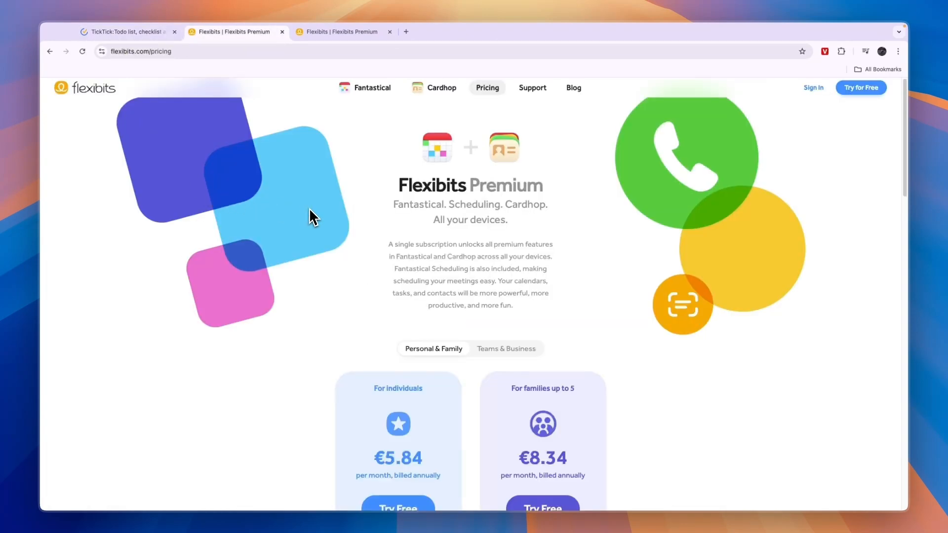